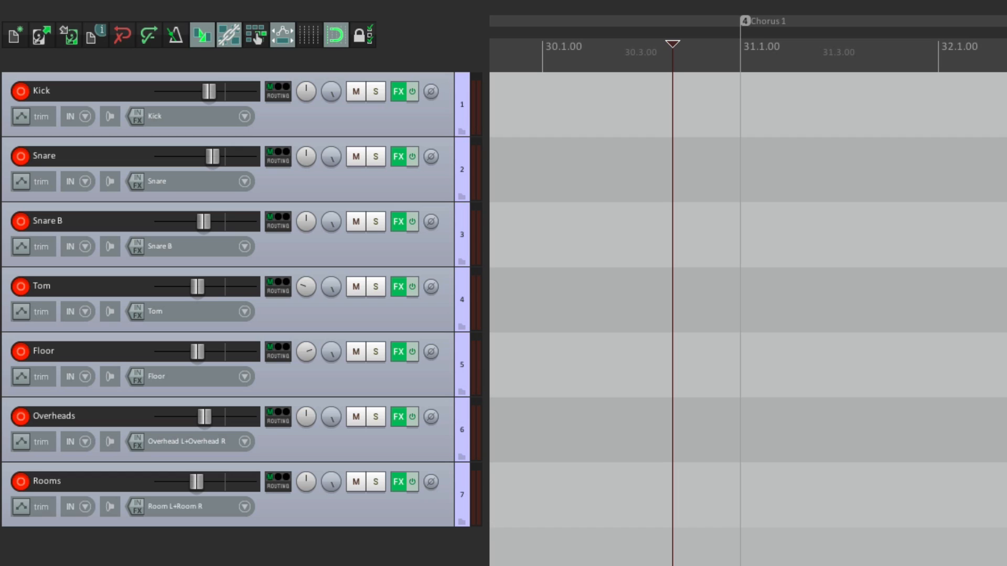
mouse_move(362, 447)
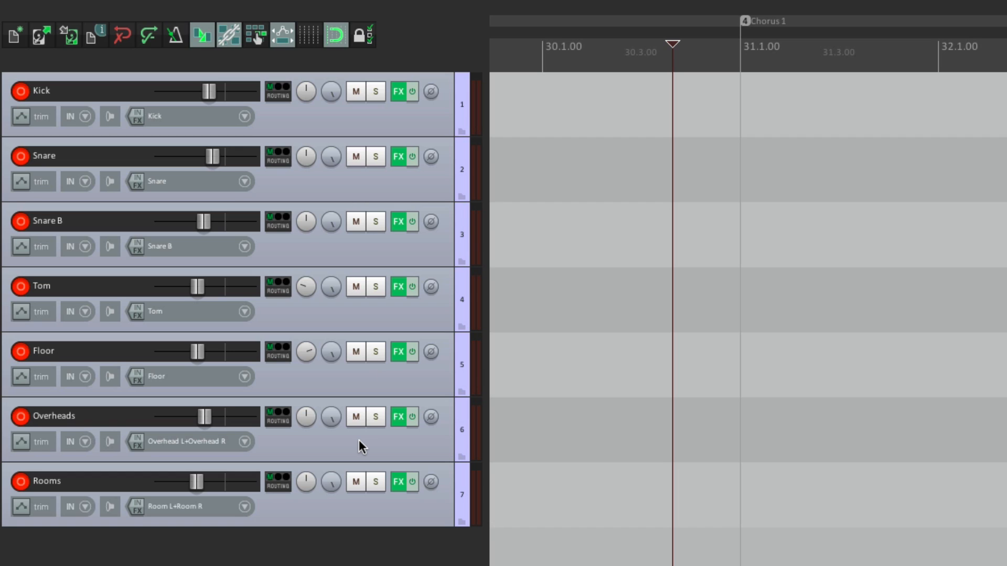
mouse_move(350, 179)
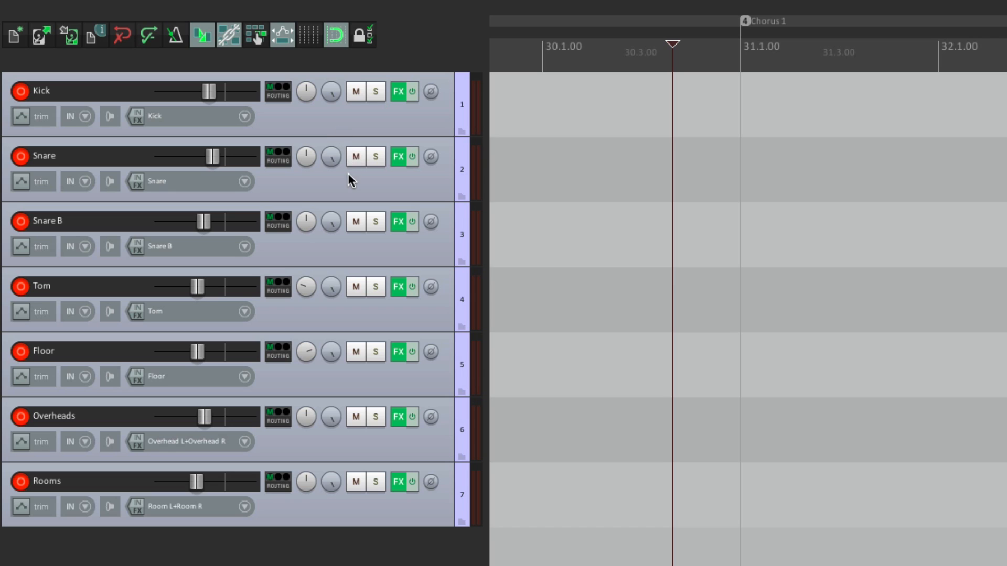
mouse_move(356, 367)
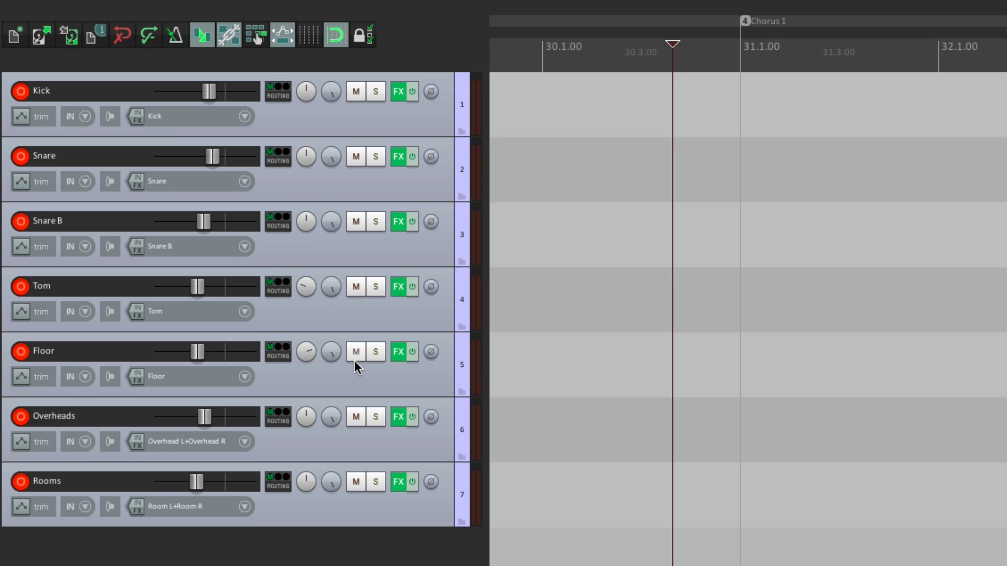
mouse_move(389, 450)
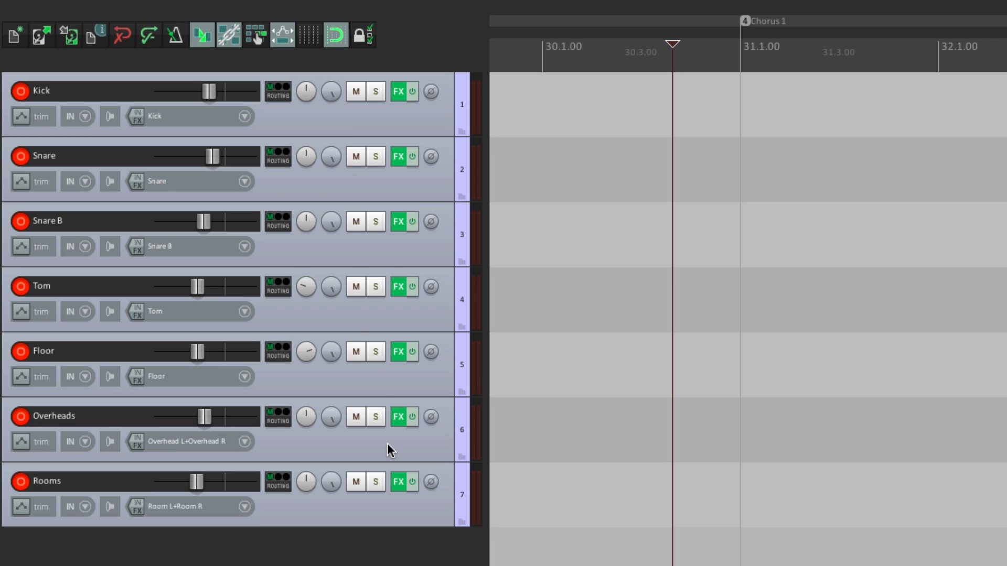
mouse_move(402, 503)
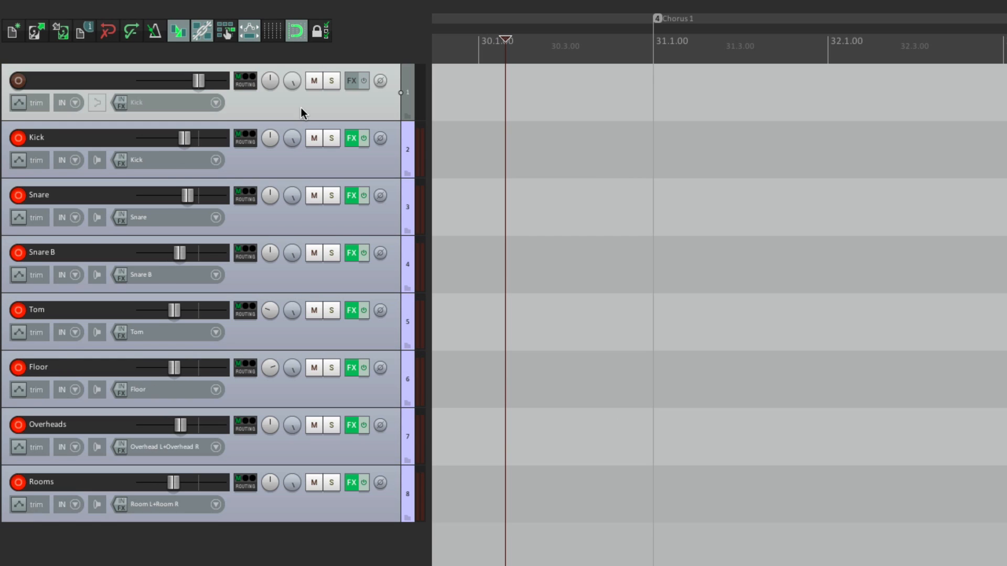
Step: Rename the new top track to 'Drums'
type("D")
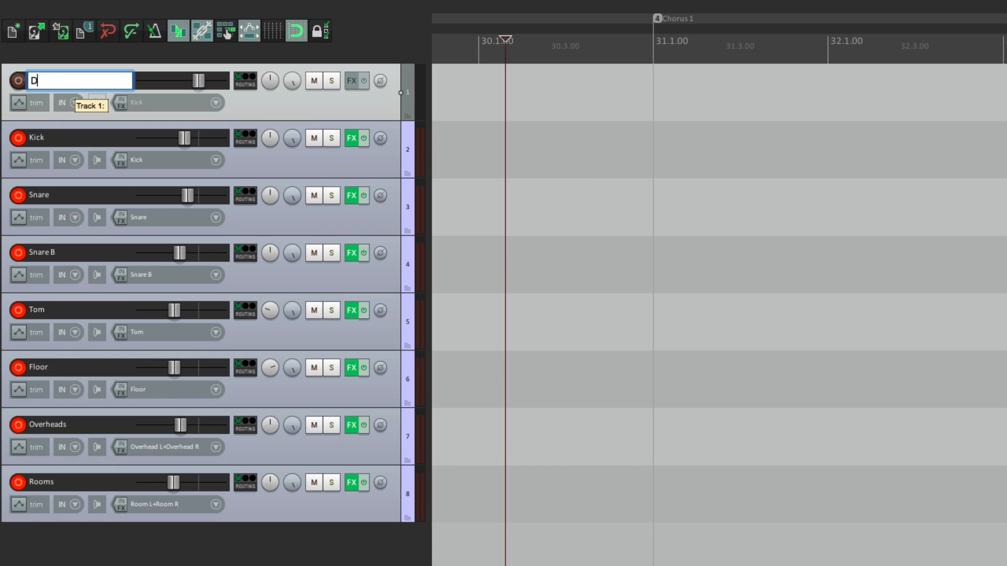
type("rums")
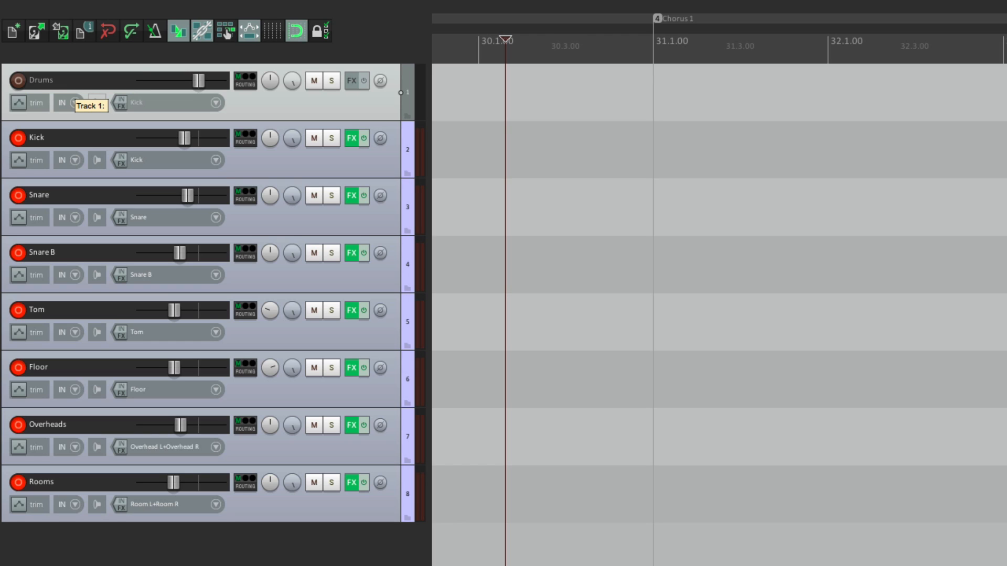
mouse_move(265, 126)
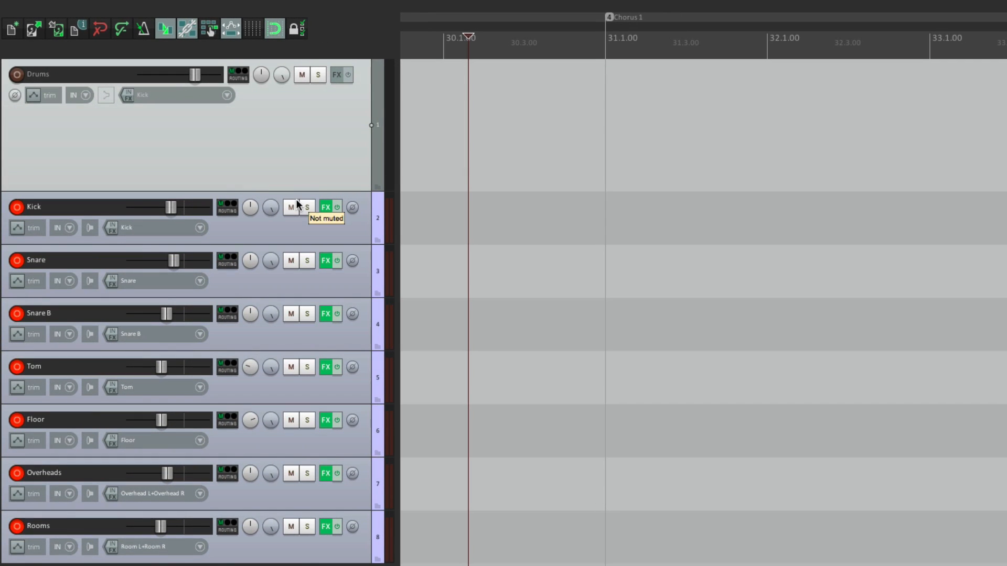
mouse_move(302, 173)
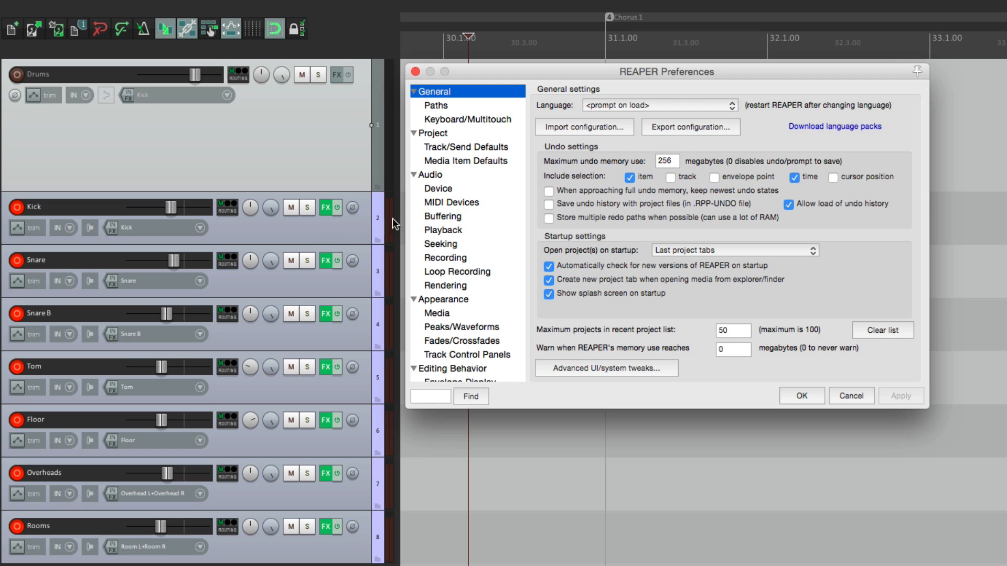
Step: Show the Audio preferences and the input channel names/map list
left_click(427, 174)
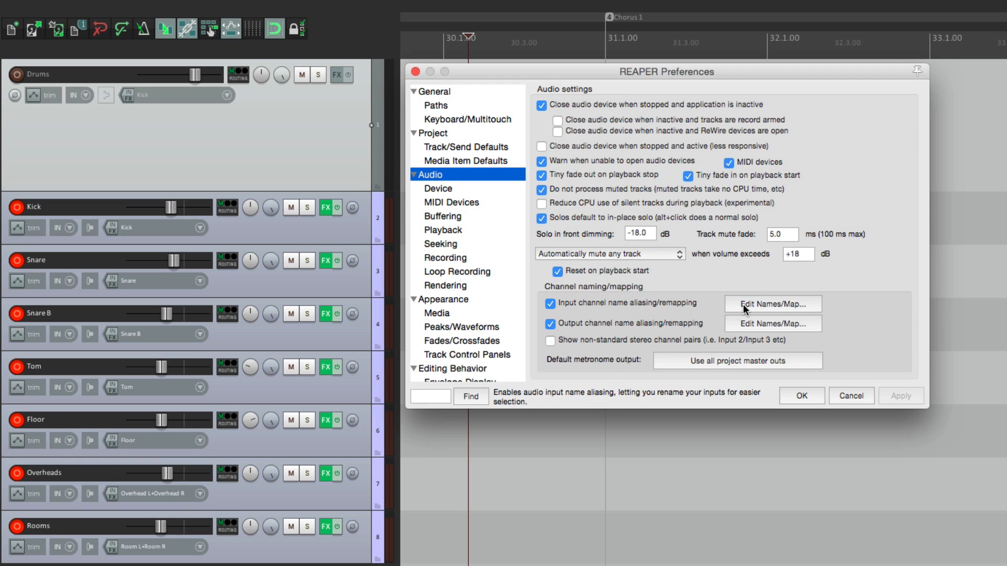
left_click(772, 304)
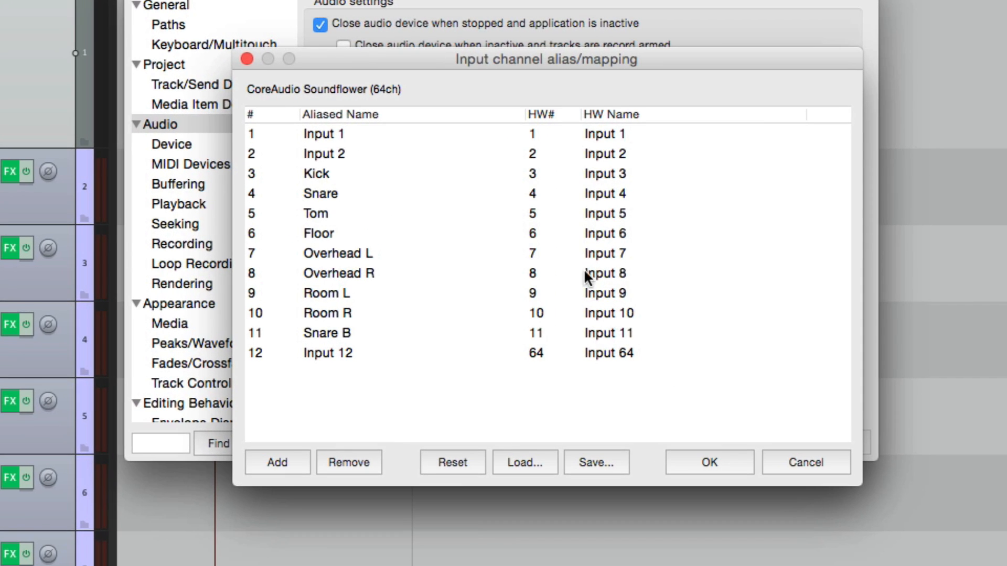
mouse_move(472, 243)
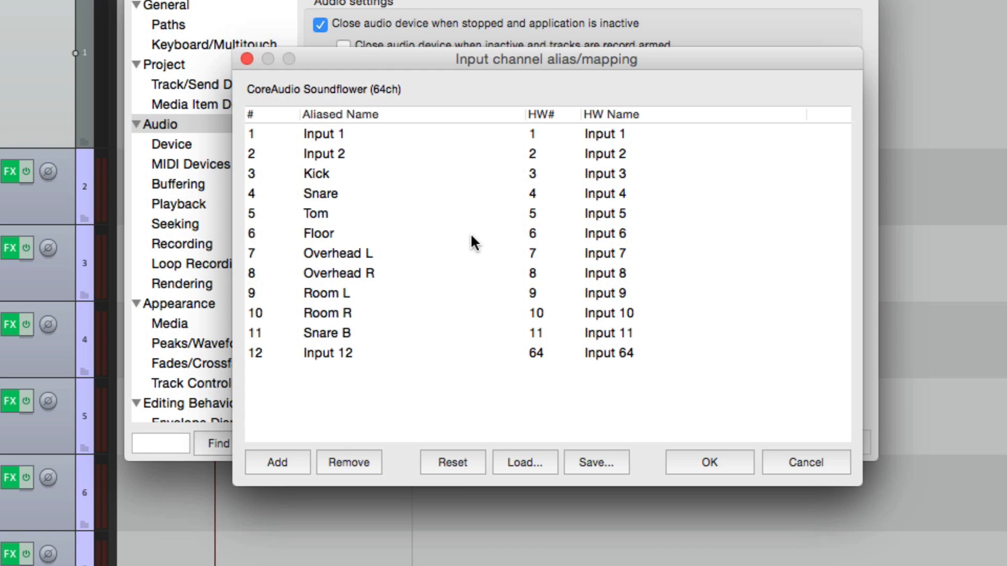
mouse_move(403, 160)
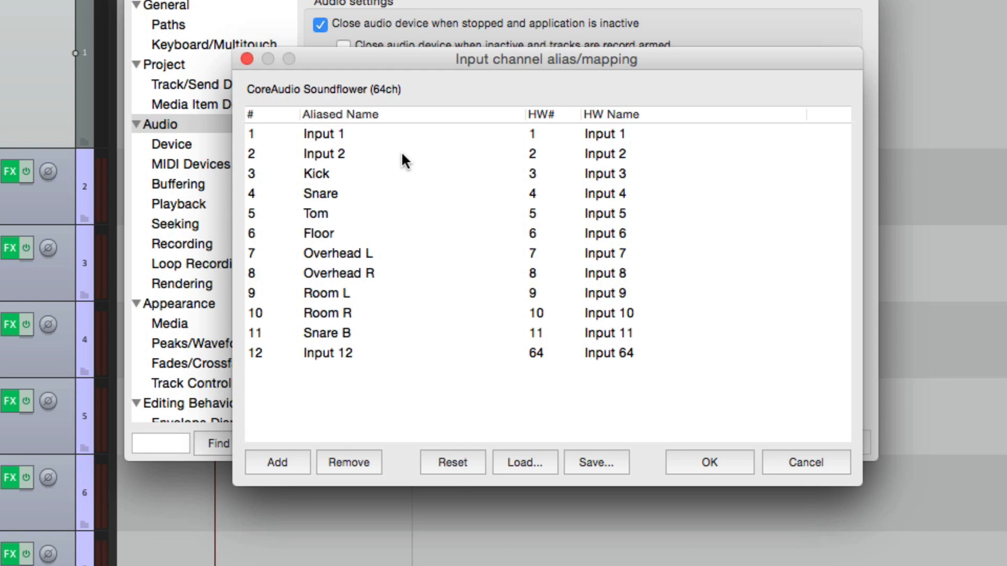
mouse_move(385, 190)
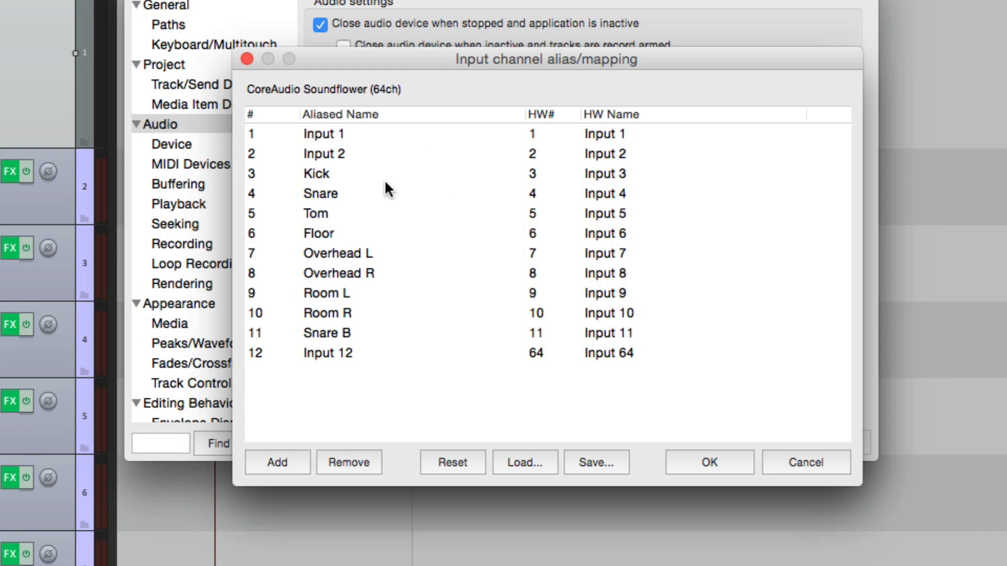
Step: Review the aliases Kick, Tom, Room L/R, Snare B, Overhead L, then accept the names
left_click(321, 173)
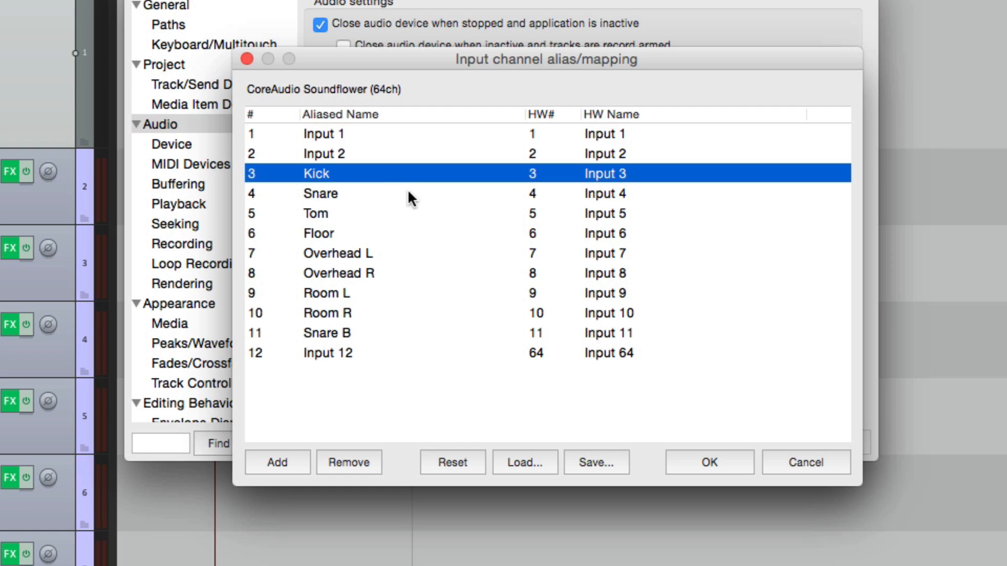
left_click(315, 213)
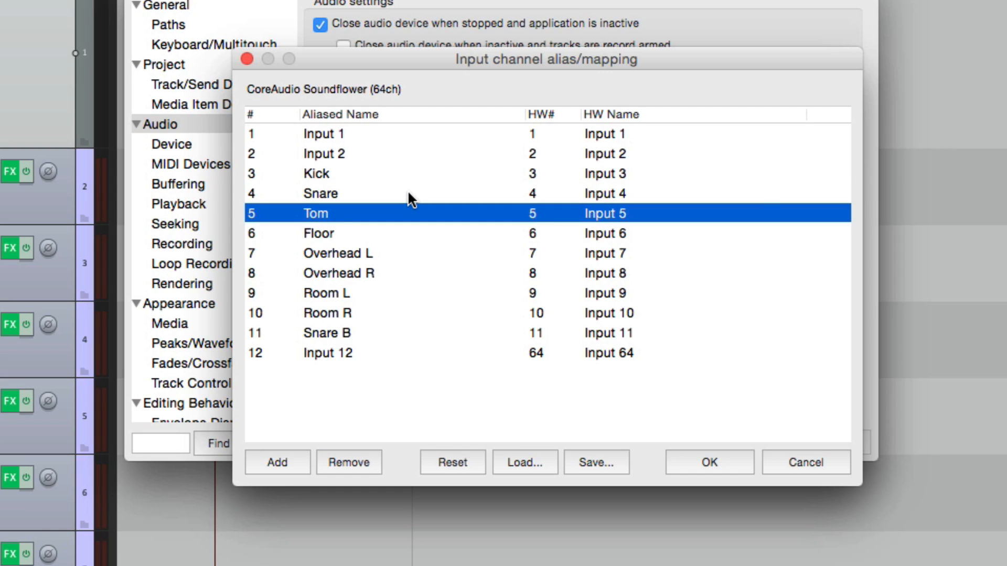
left_click(326, 292)
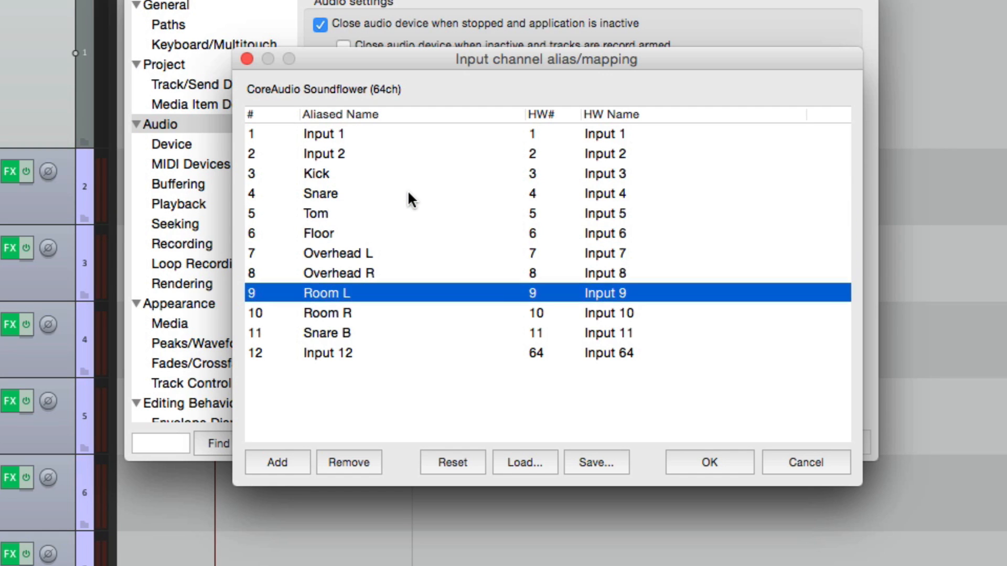
left_click(326, 332)
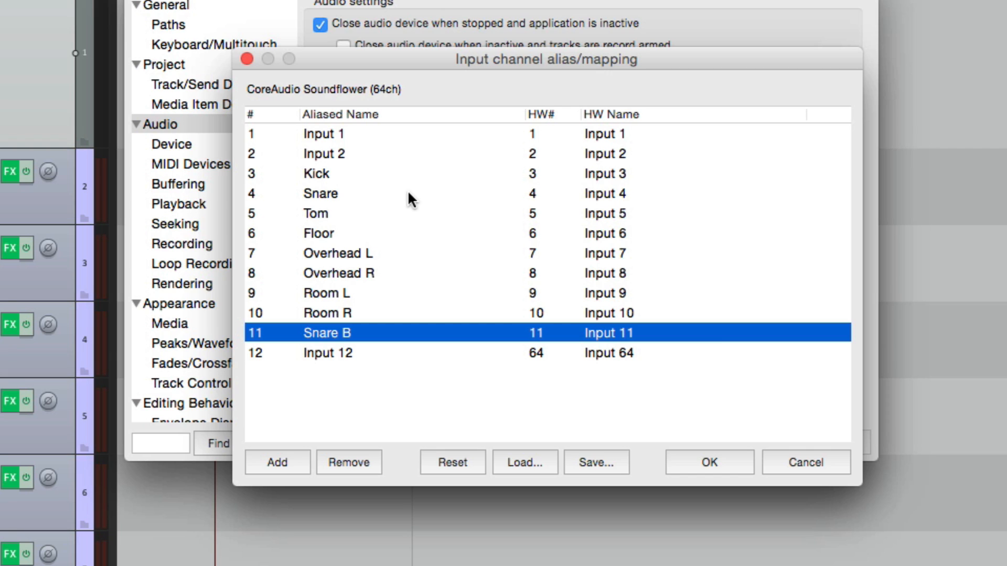
left_click(337, 253)
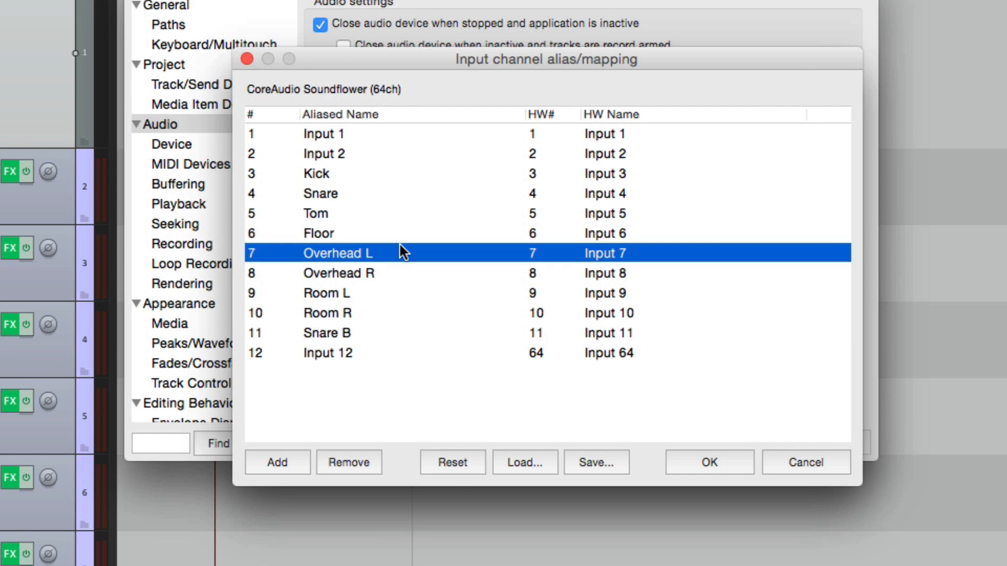
left_click(326, 293)
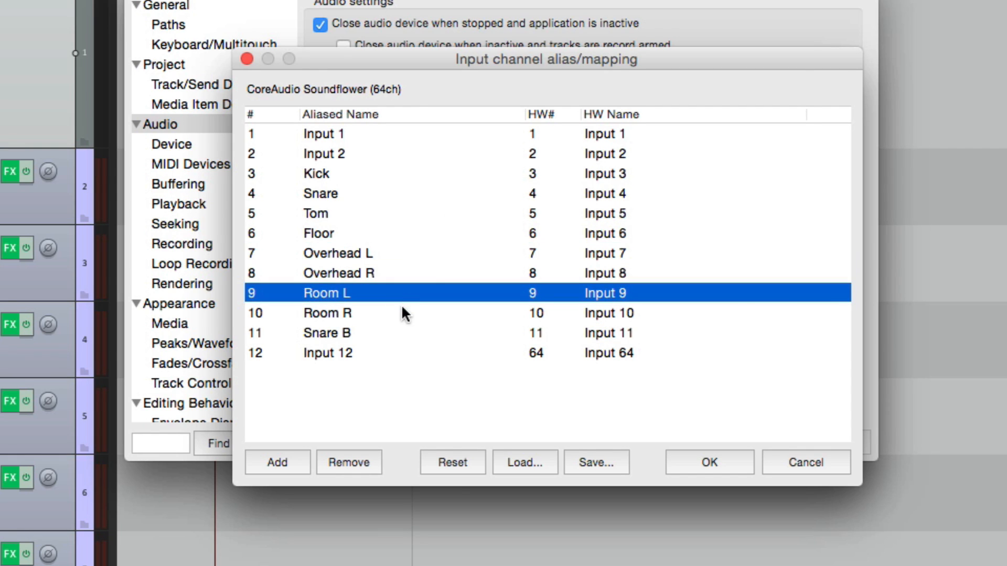
left_click(328, 313)
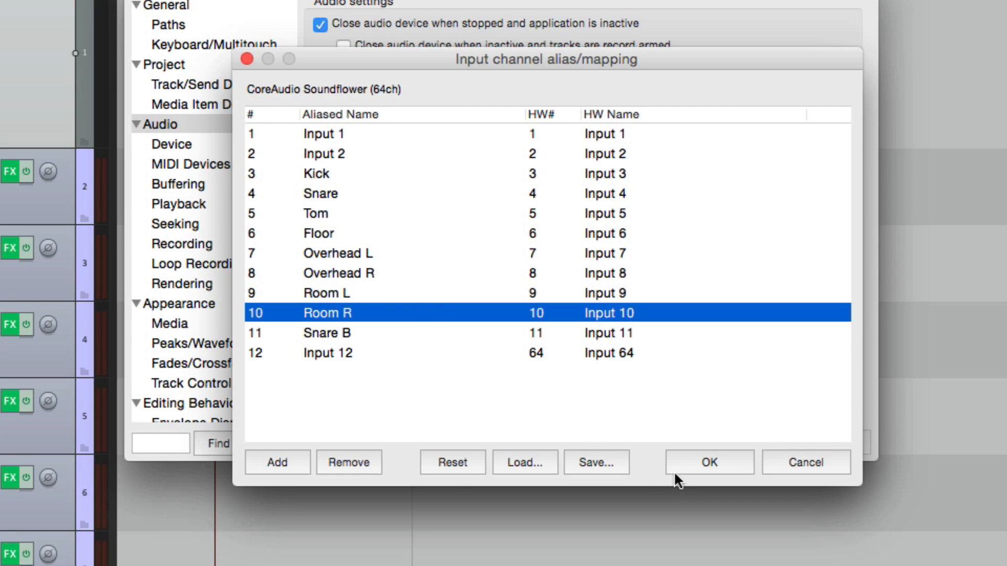
left_click(707, 463)
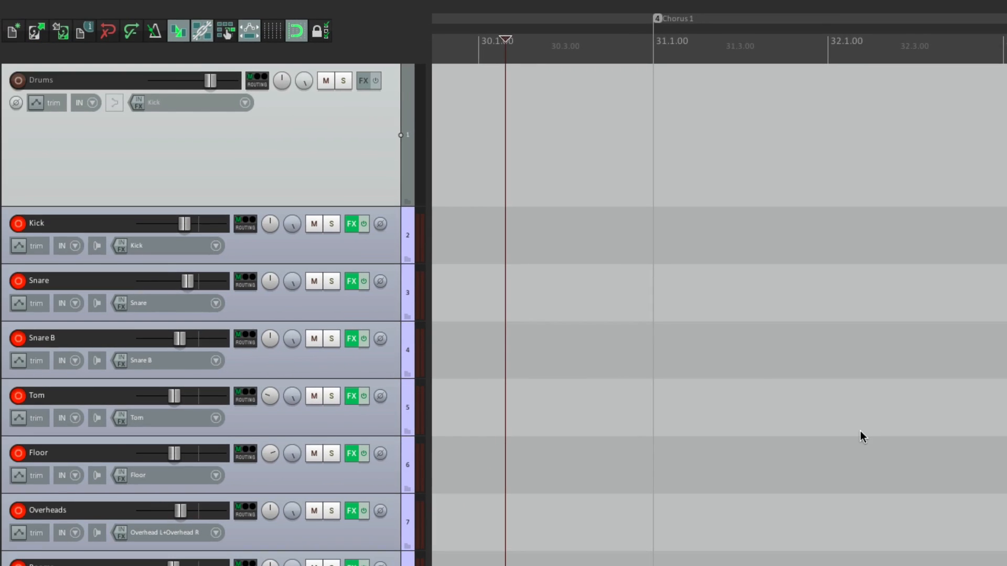
mouse_move(332, 162)
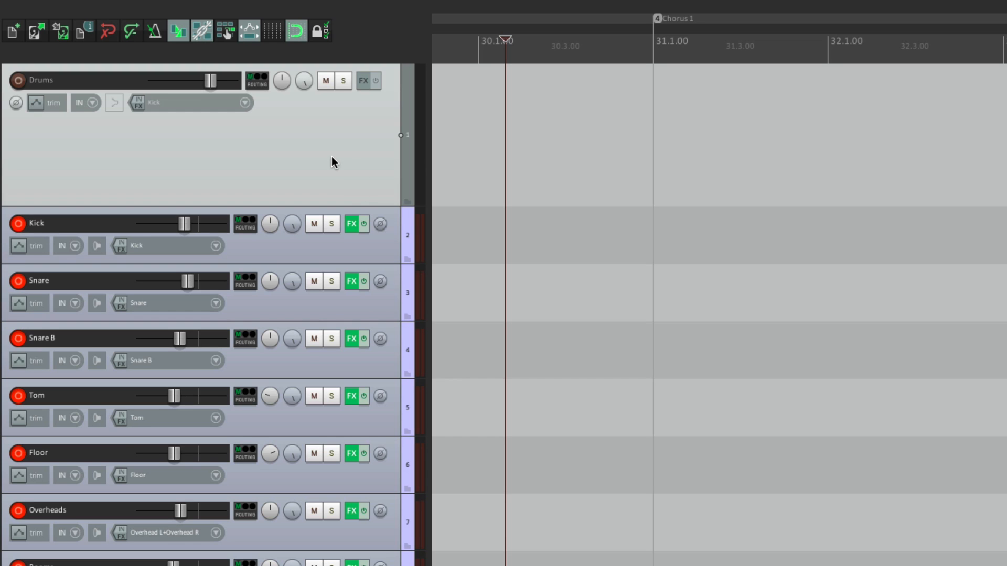
Step: Set the Drums track channel count to 10 in its routing window
left_click(256, 80)
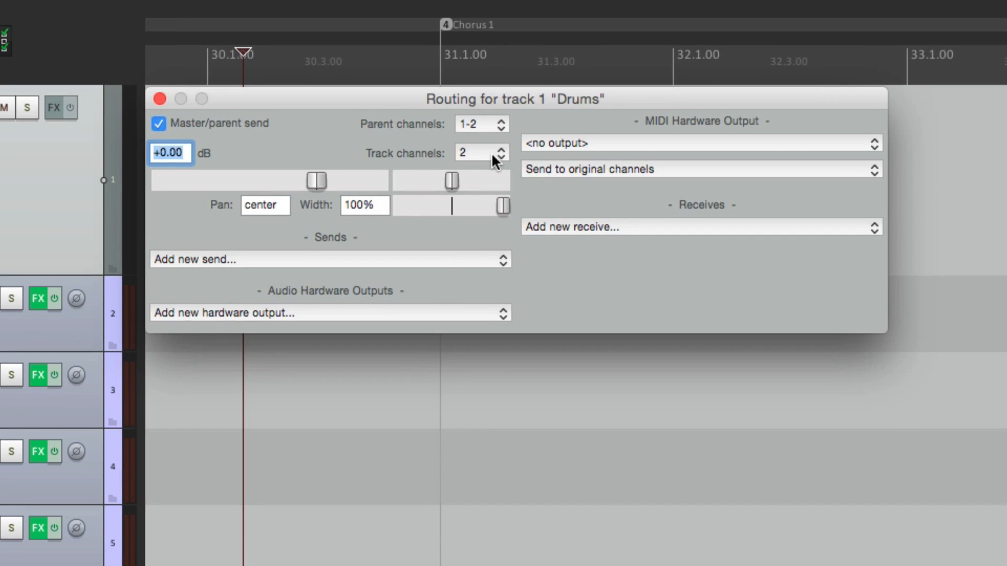
left_click(480, 153)
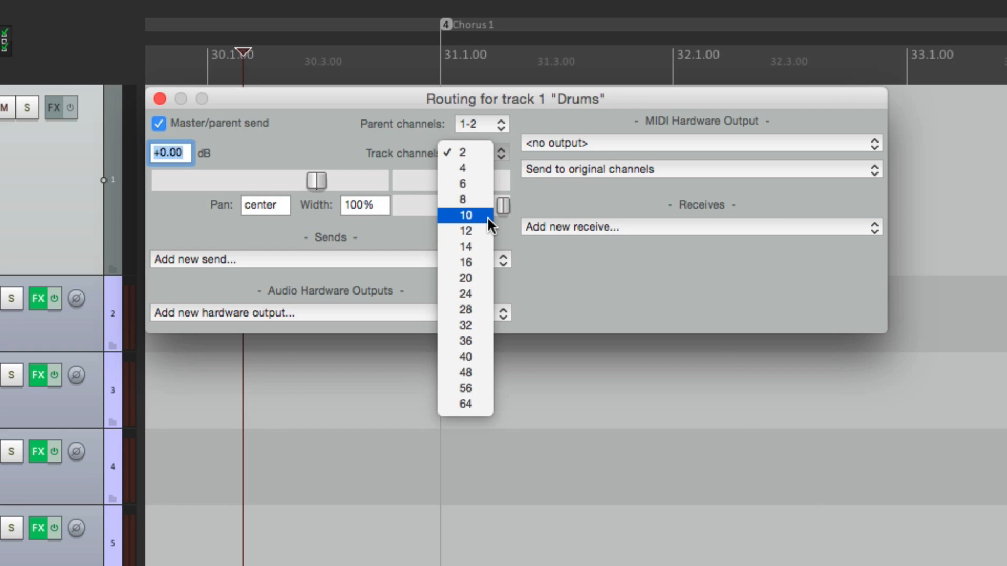
left_click(465, 214)
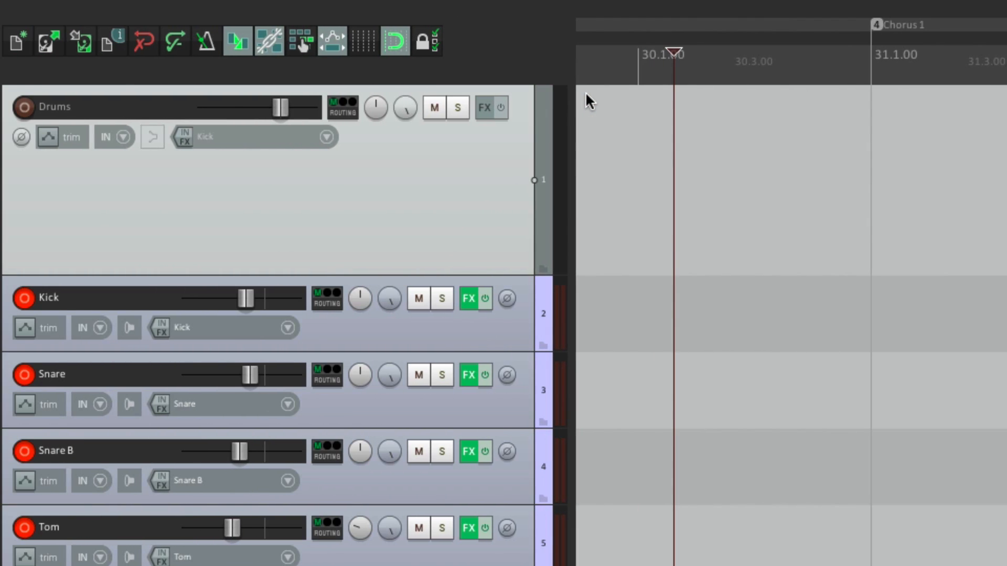
Step: Choose Input: 10 channel > Kick..Input 12 as the Drums record input
left_click(327, 136)
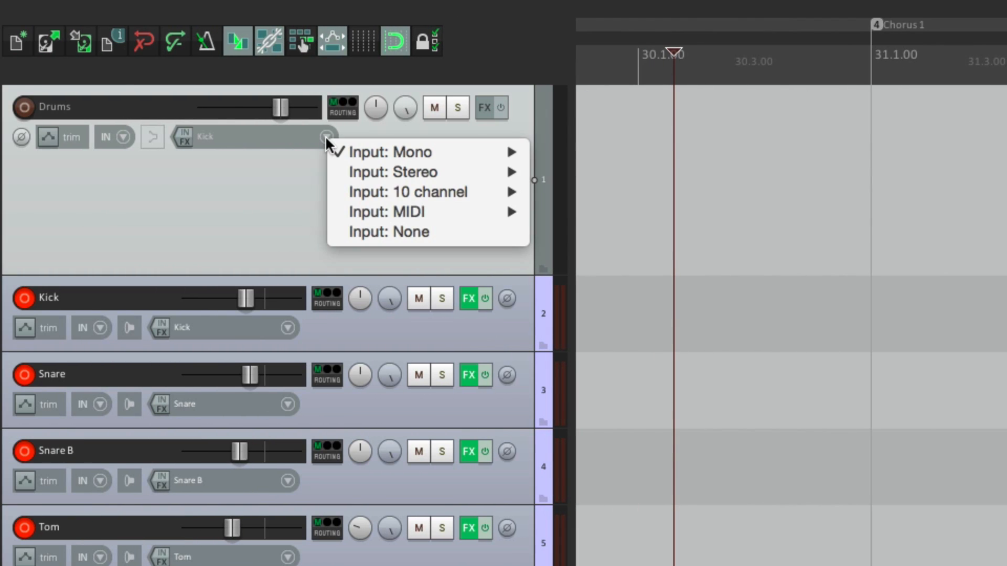
mouse_move(407, 191)
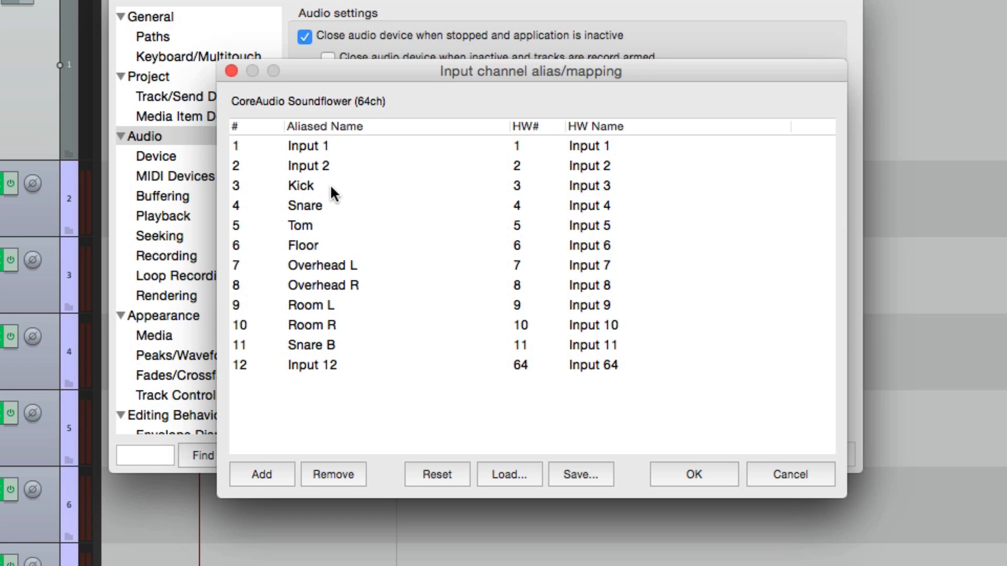
left_click(312, 365)
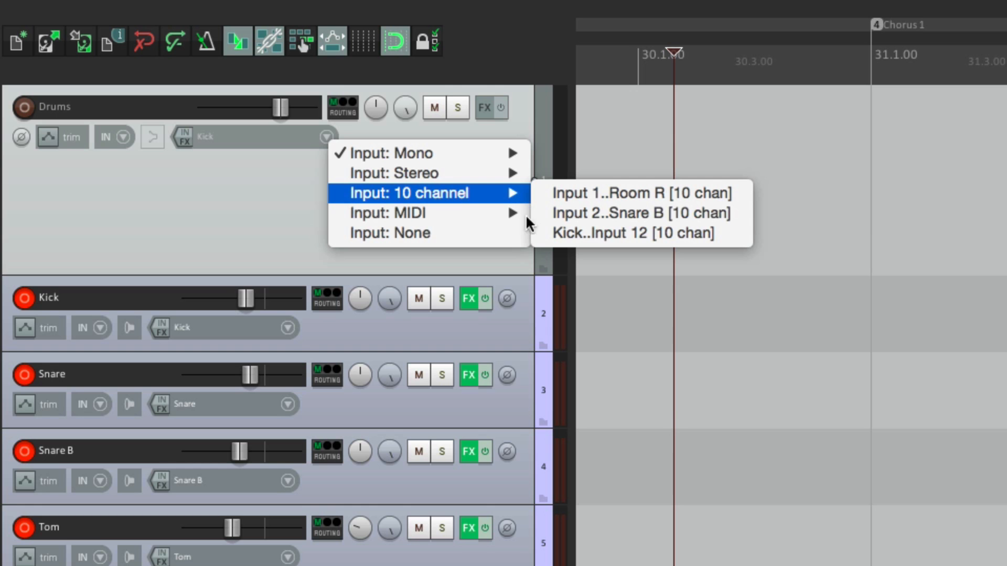
mouse_move(641, 233)
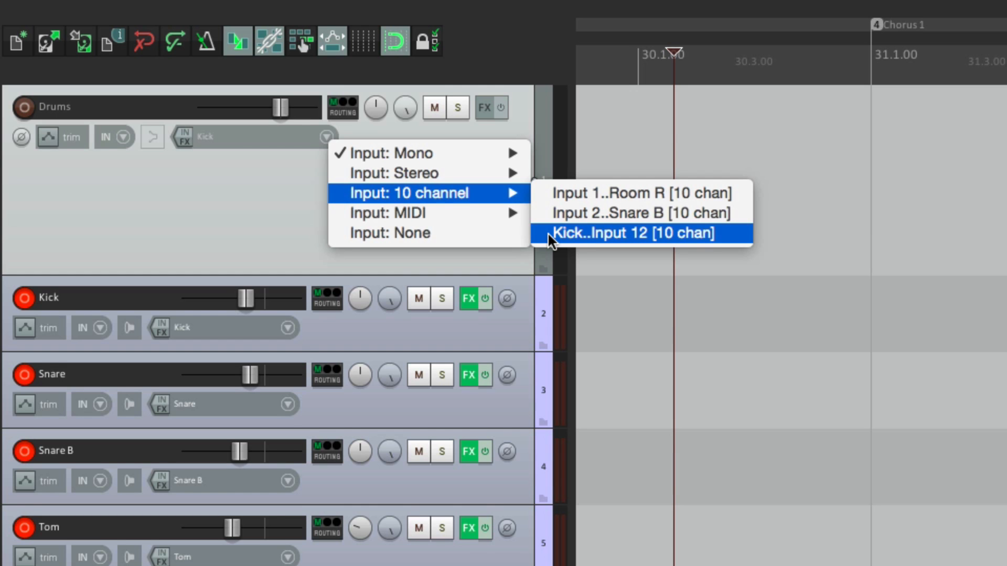
left_click(638, 233)
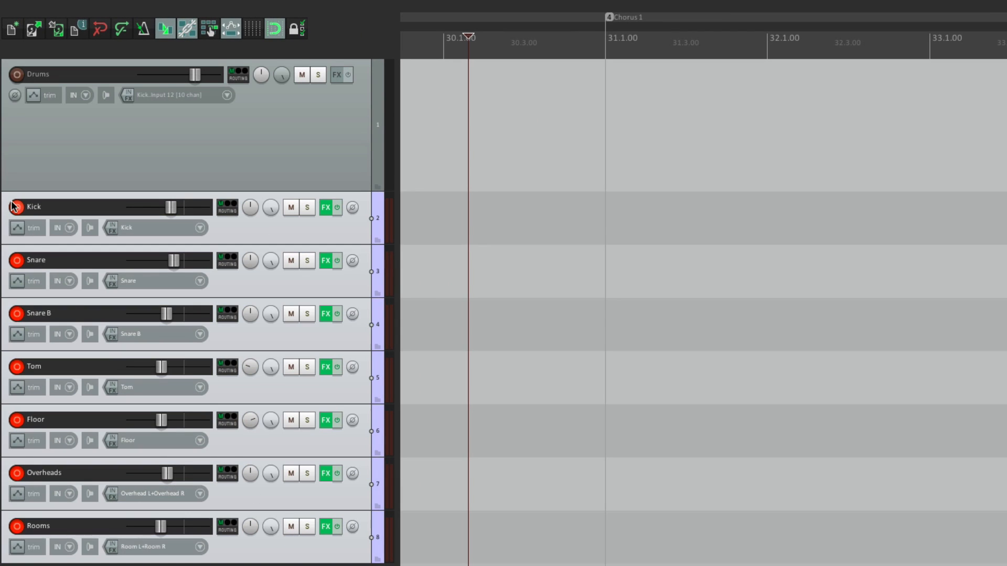
Step: Disarm recording on the Kick track
left_click(17, 74)
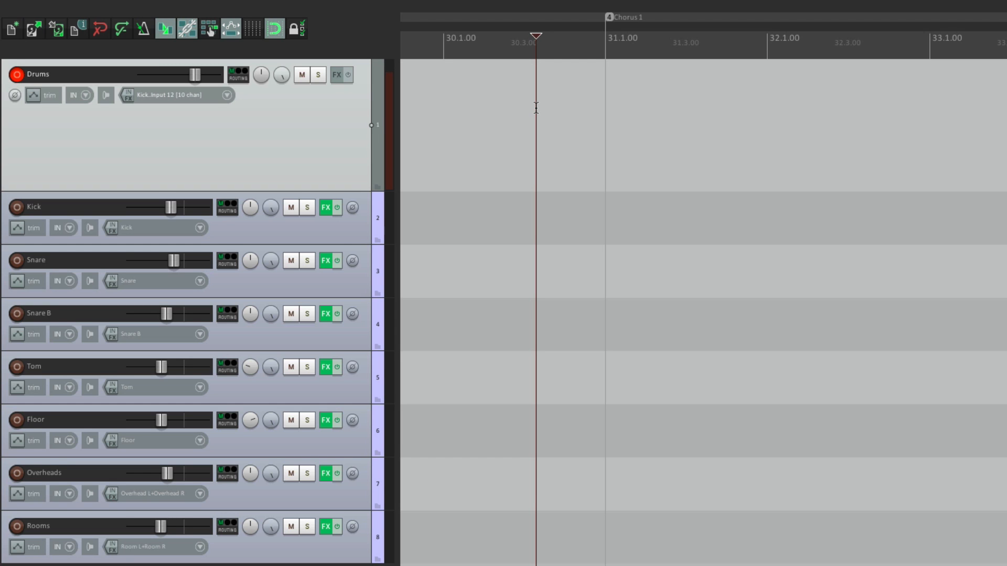
mouse_move(392, 124)
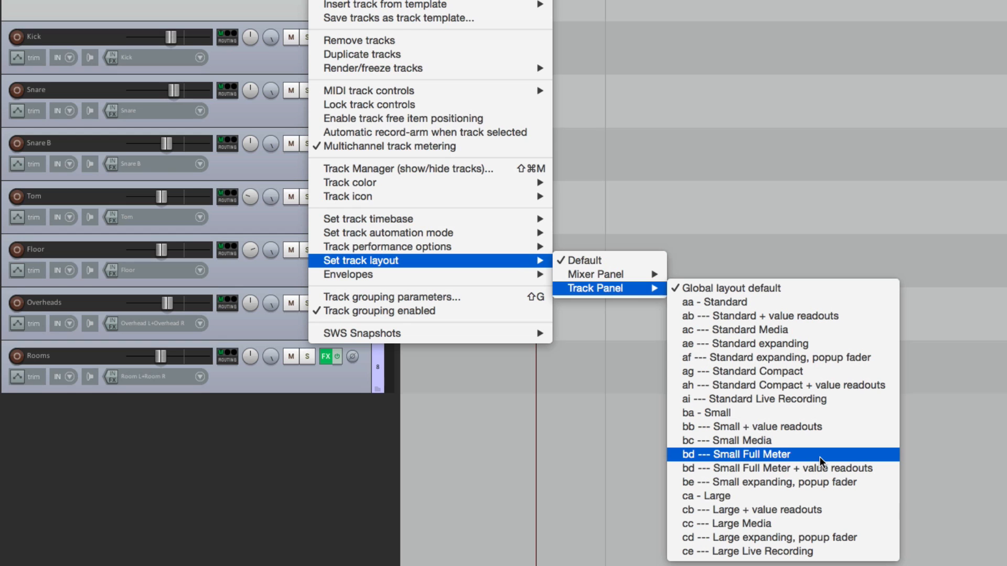
Step: Apply the 'bd --- Small Full Meter' track panel layout
left_click(741, 454)
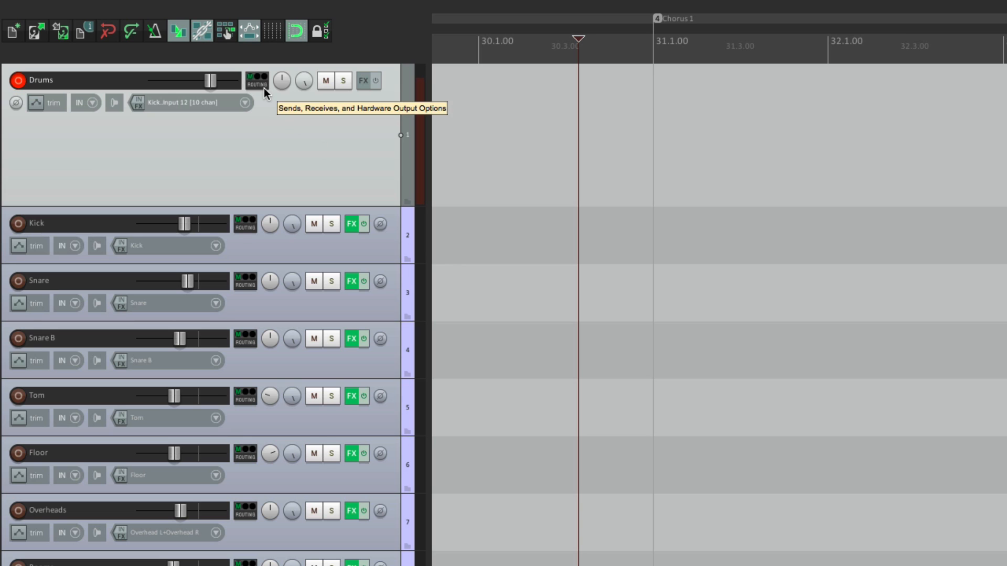
Step: Turn off the Drums track's Master/parent send in its routing window
left_click(256, 81)
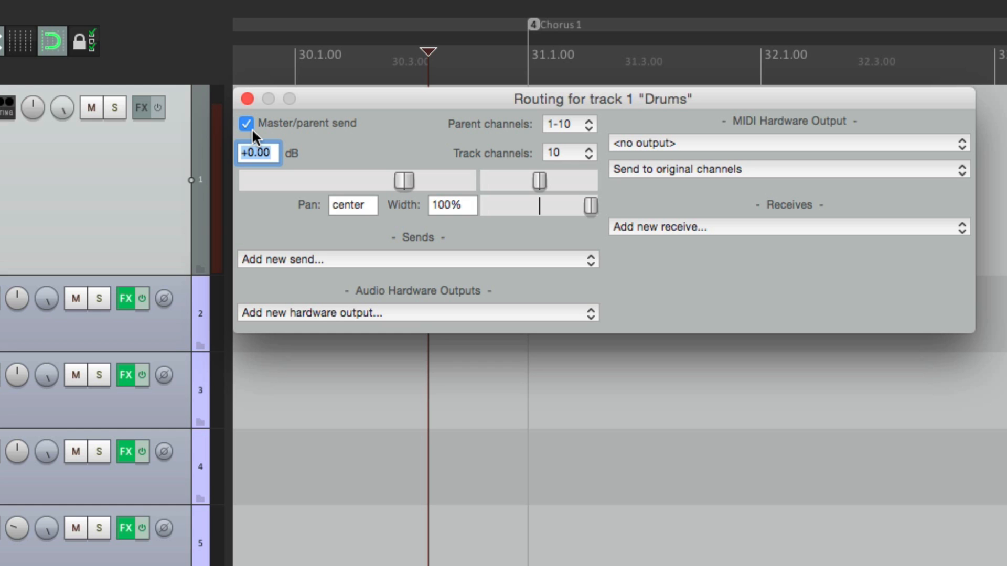
left_click(245, 124)
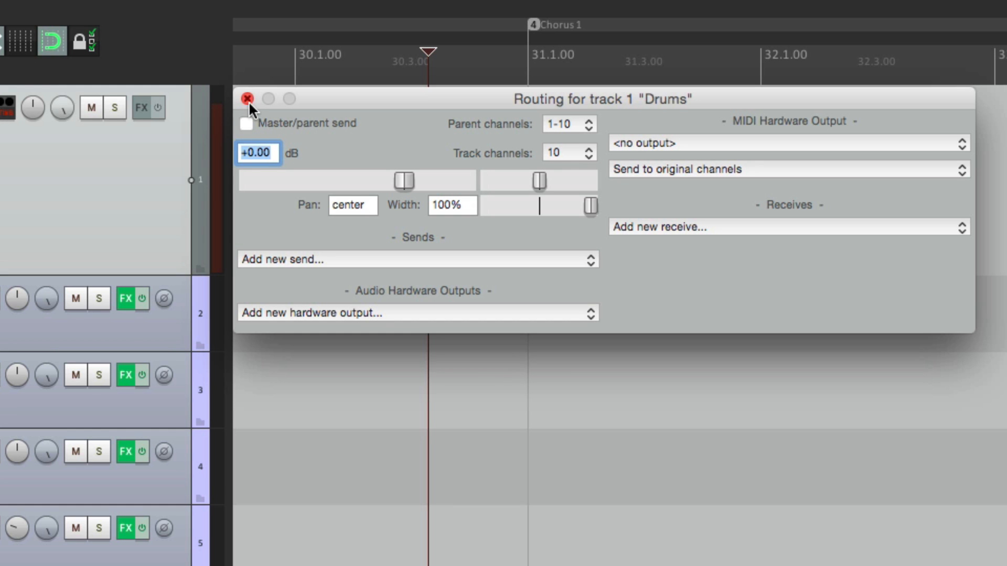
left_click(247, 99)
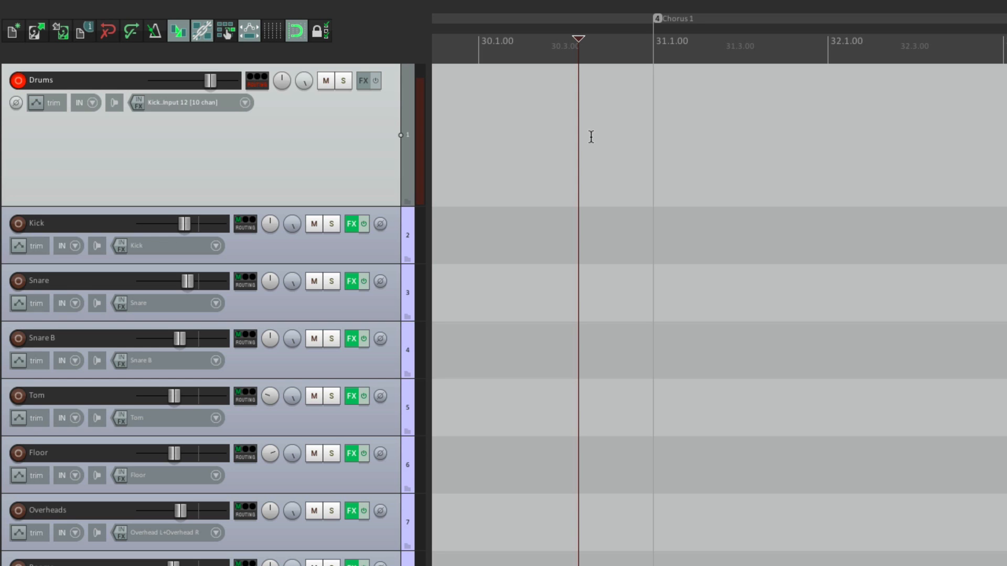
mouse_move(337, 139)
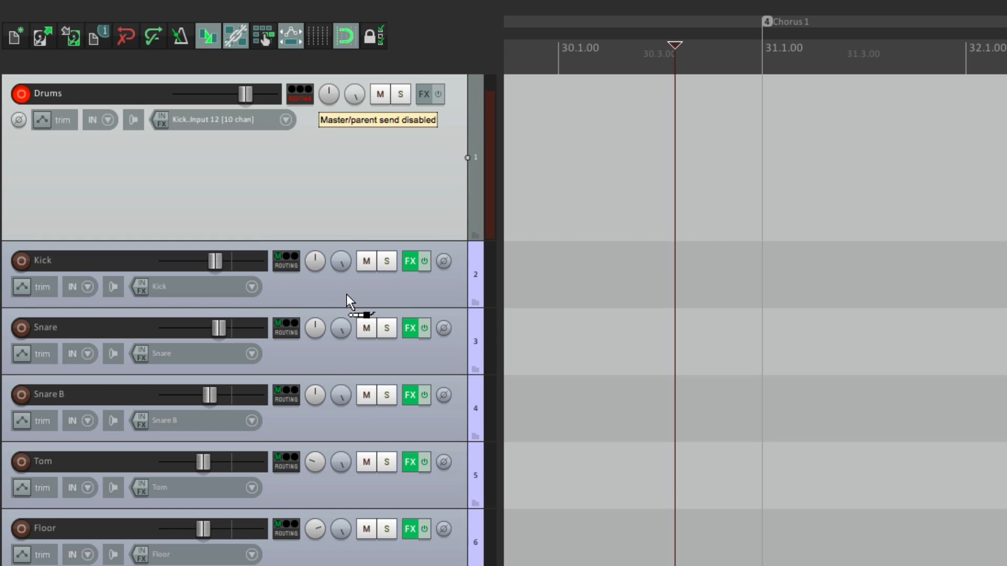
Step: In Track/Send Defaults, choose pre-fader as the default send mode and confirm
left_click(299, 94)
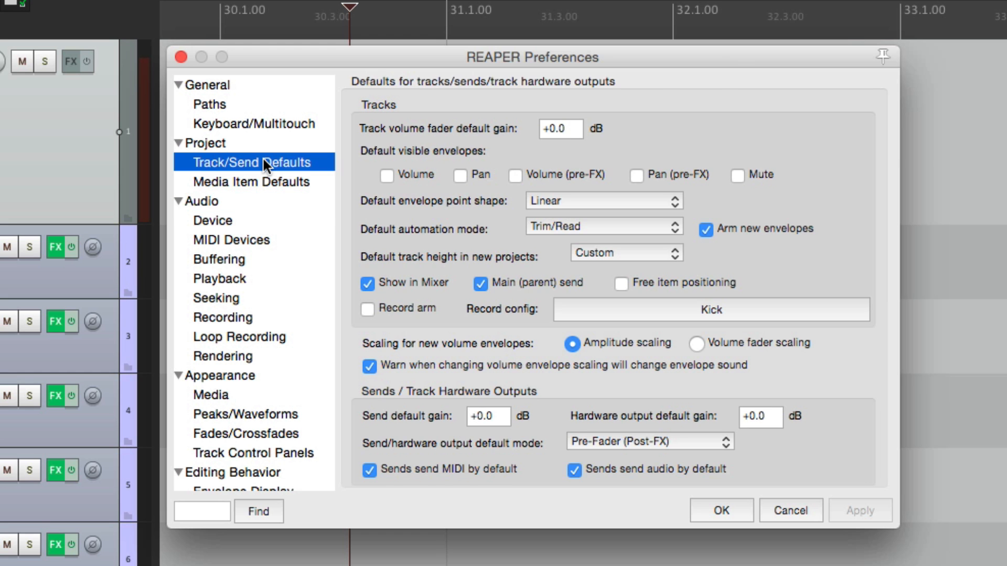
left_click(645, 442)
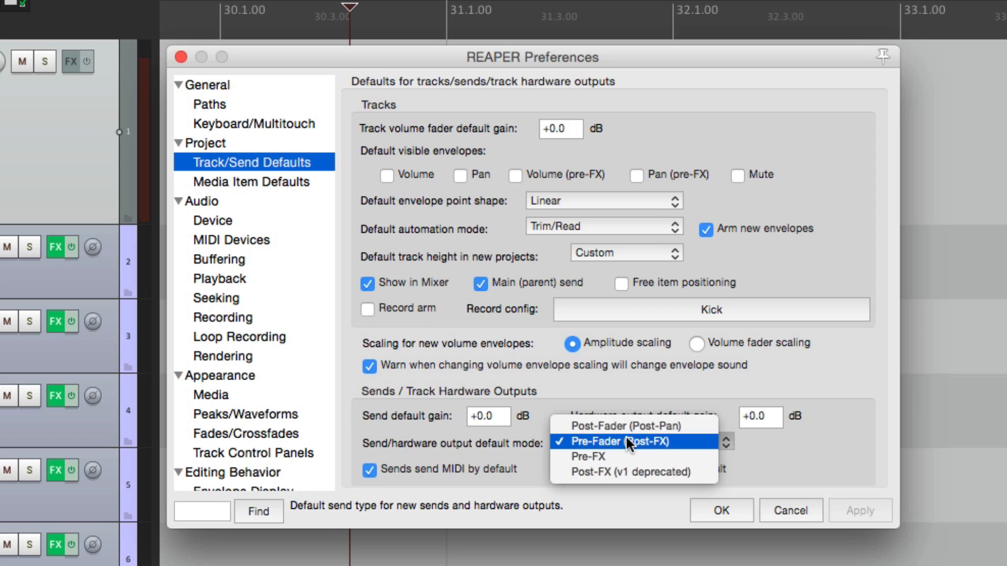
left_click(618, 426)
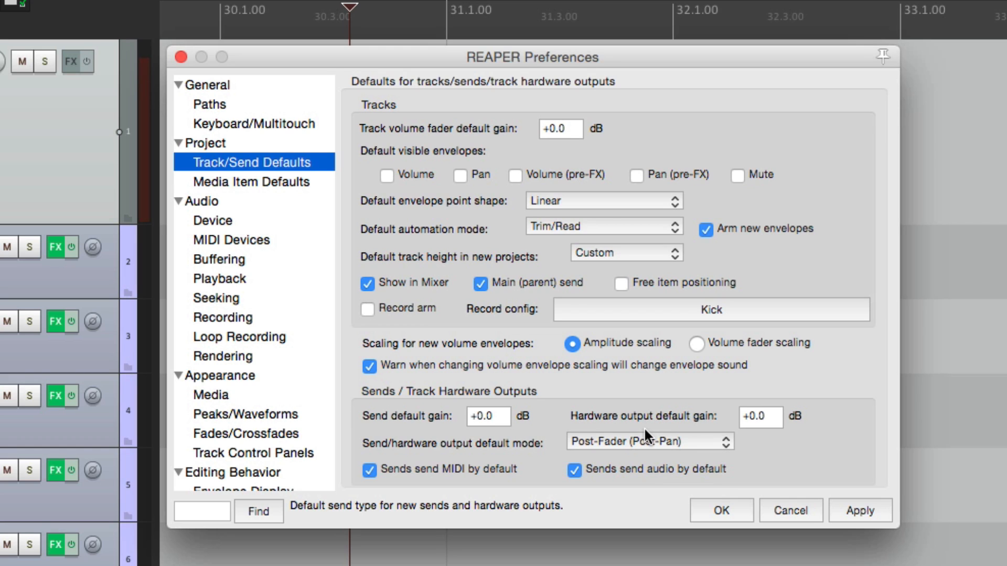
left_click(648, 441)
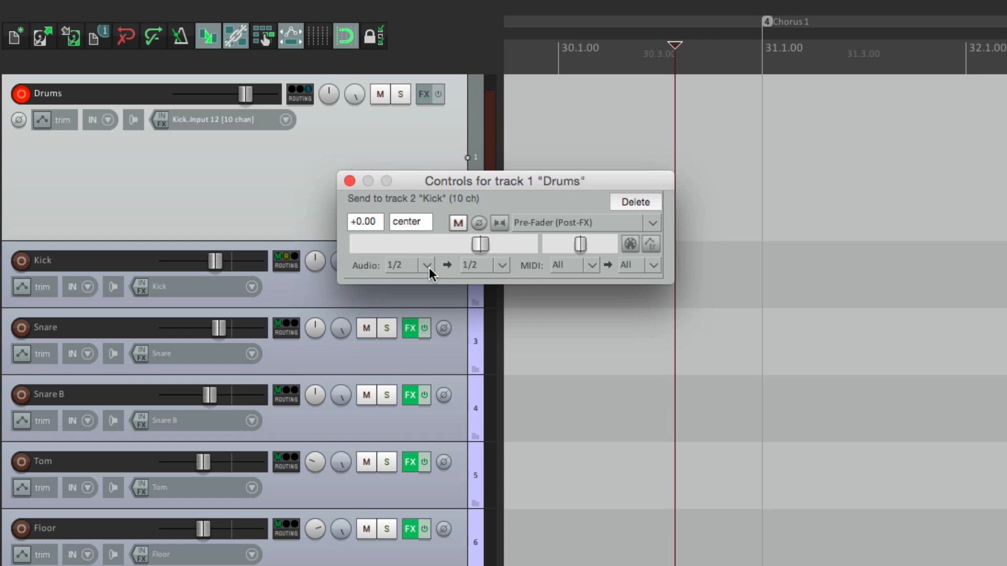
Step: Feed the Drums-to-Kick send from mono source channel 1 only
left_click(427, 265)
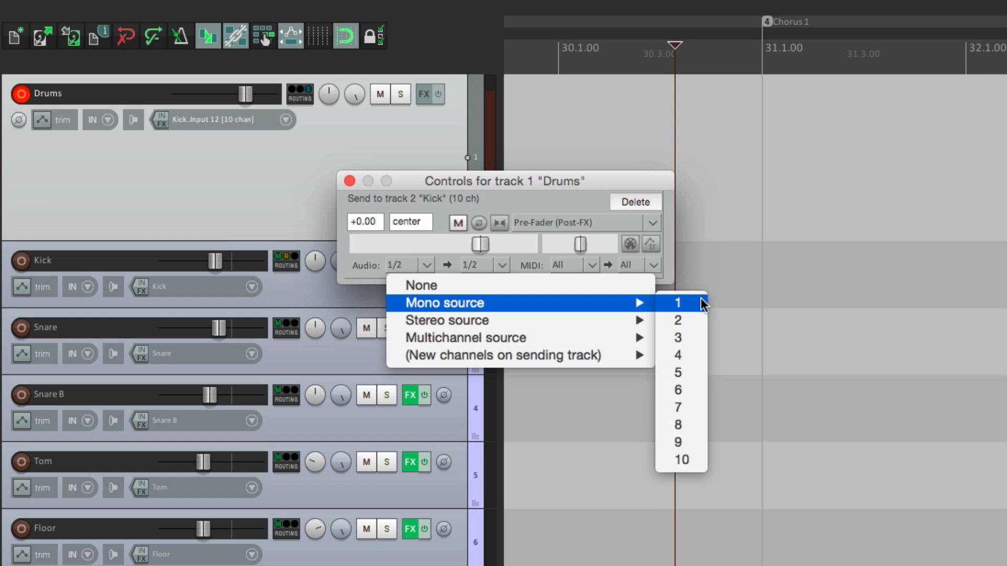
left_click(676, 302)
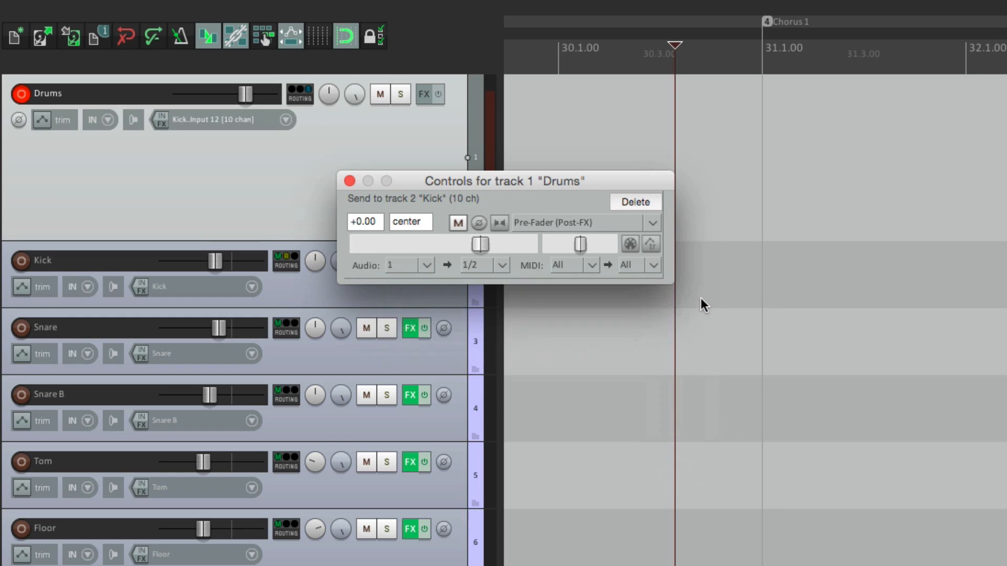
left_click(348, 181)
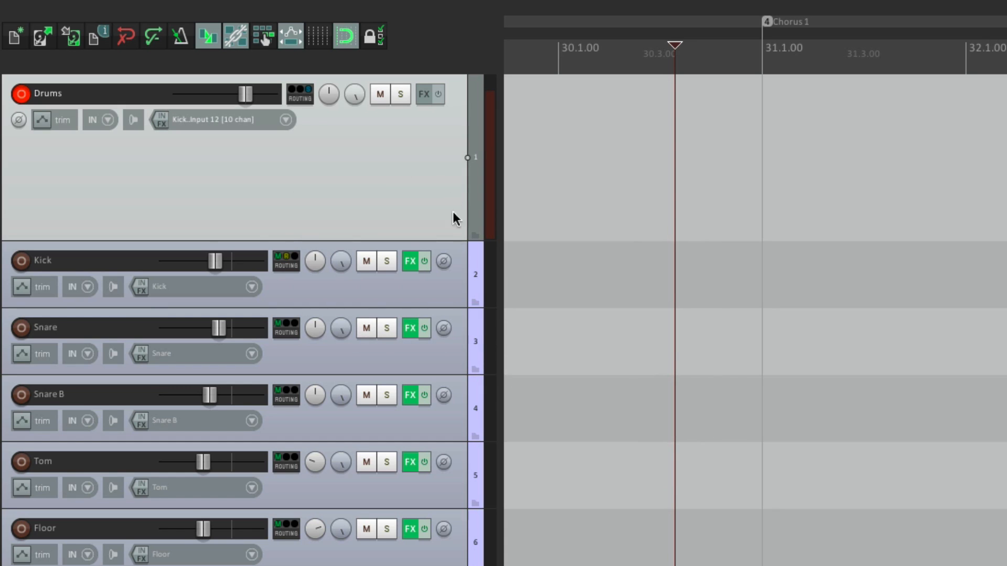
mouse_move(439, 297)
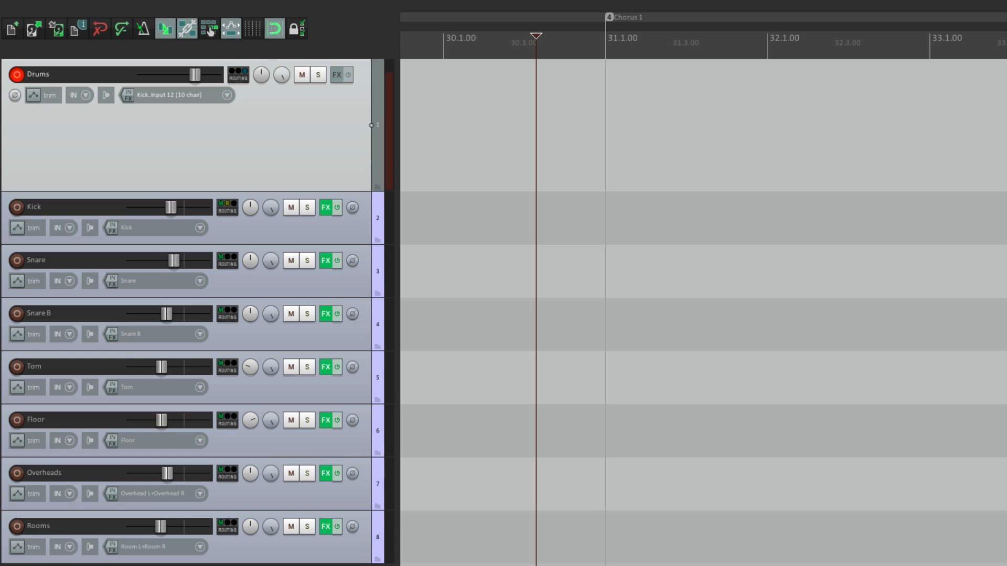
mouse_move(273, 242)
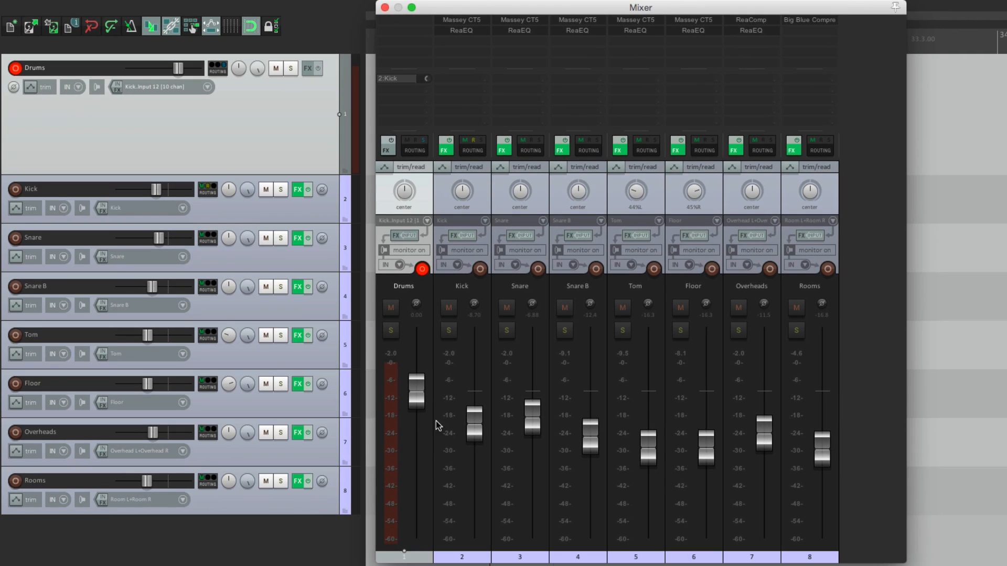
mouse_move(711, 342)
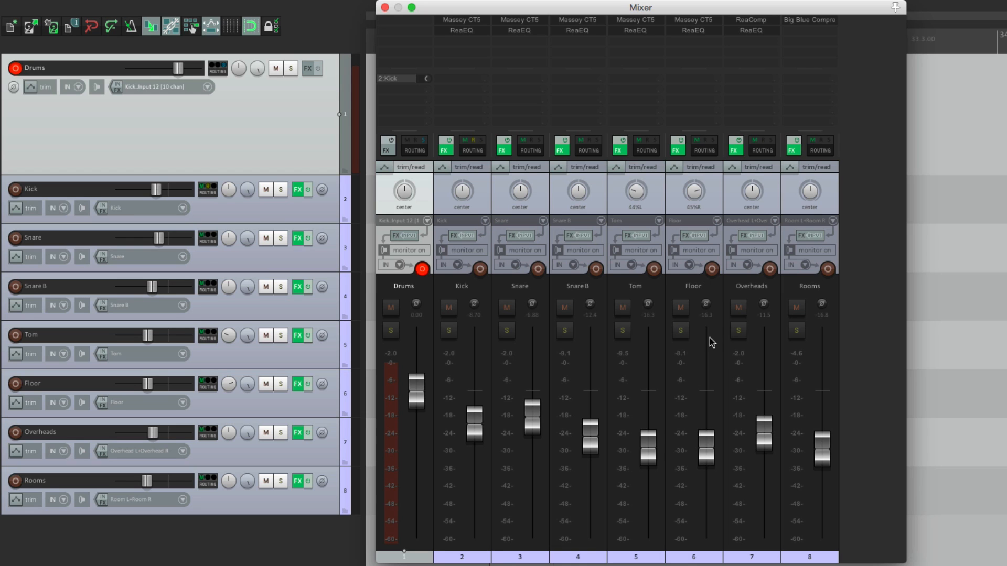
mouse_move(757, 71)
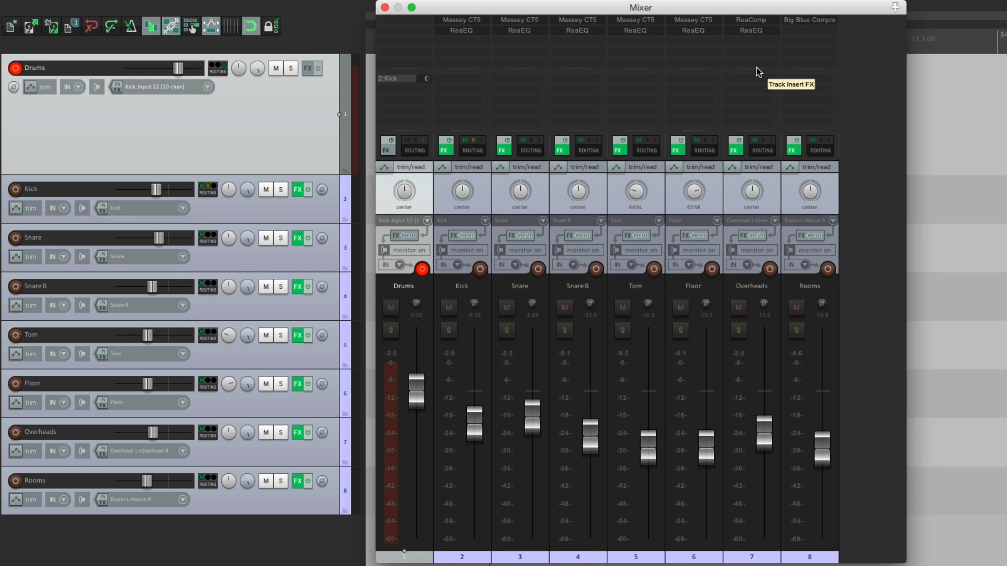
left_click(384, 8)
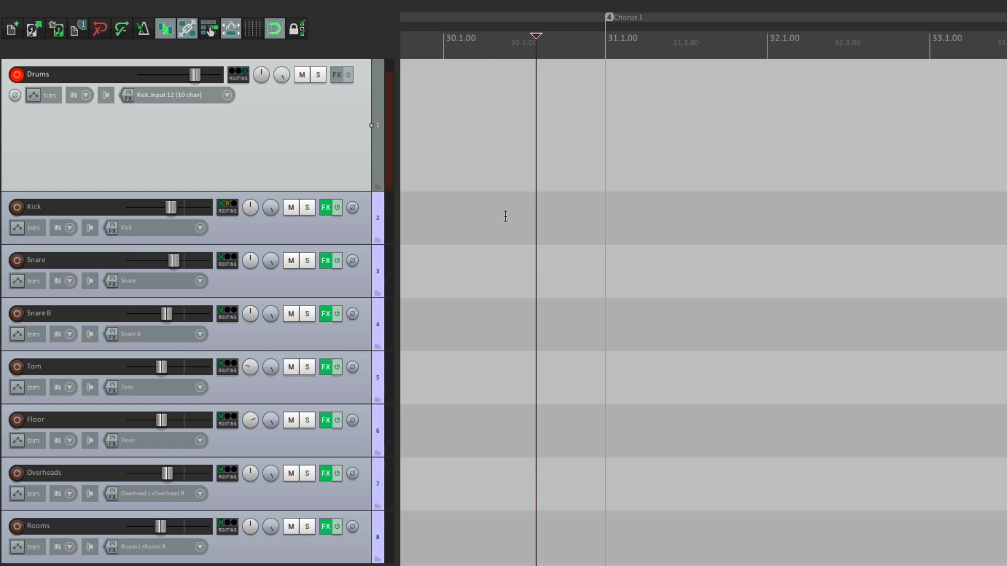
mouse_move(530, 131)
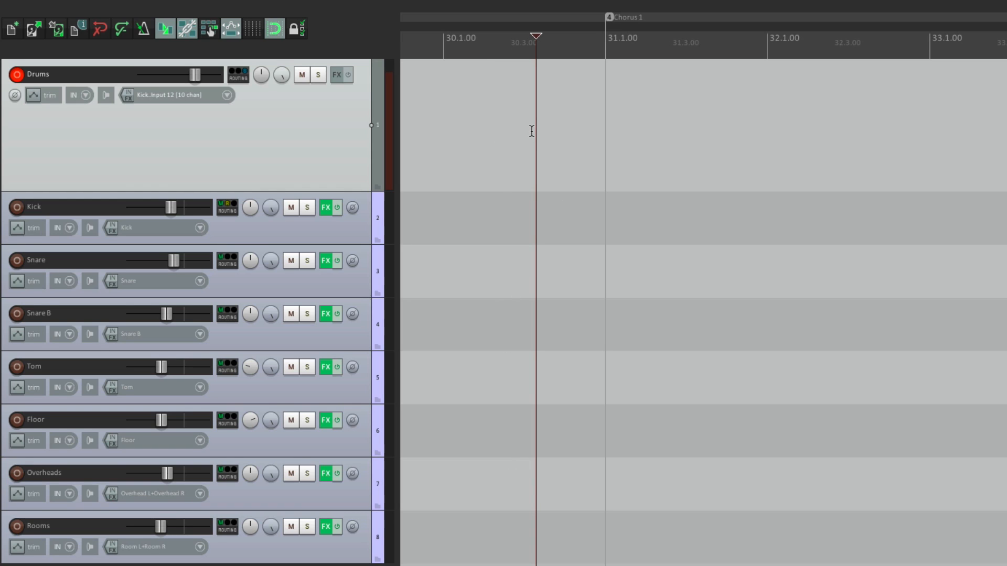
mouse_move(560, 172)
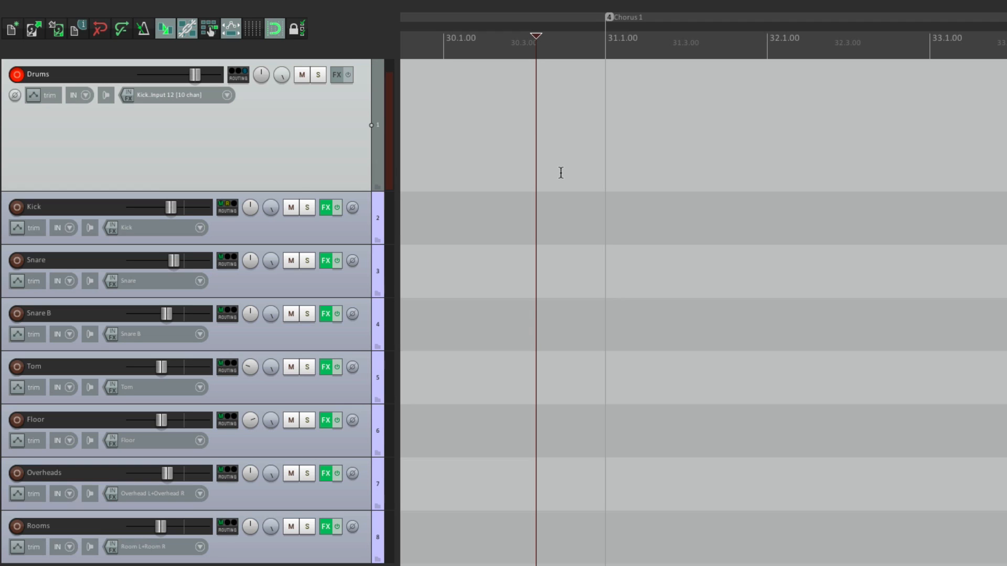
mouse_move(335, 243)
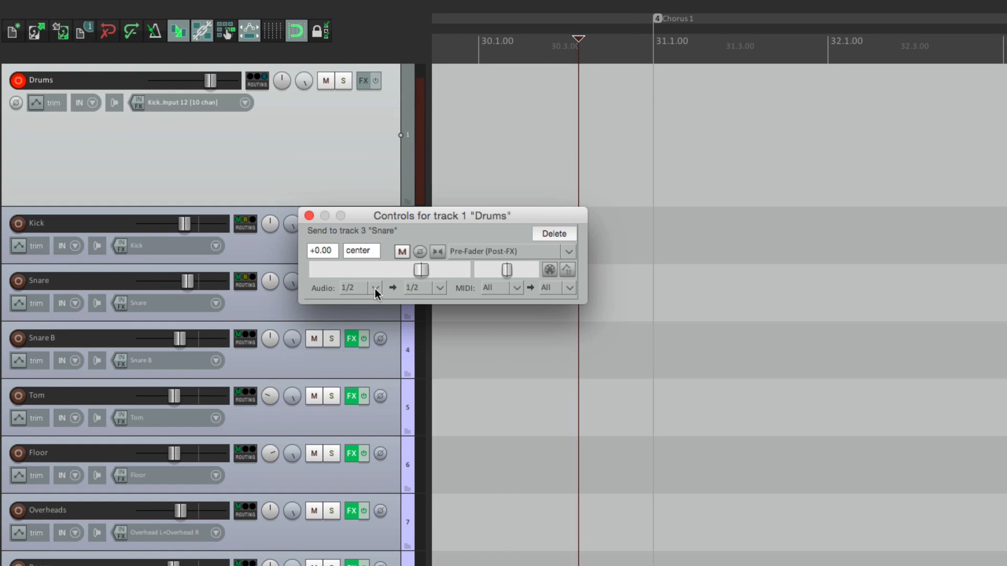
Step: Feed the Drums-to-Snare send from mono source channel 2 only
left_click(376, 287)
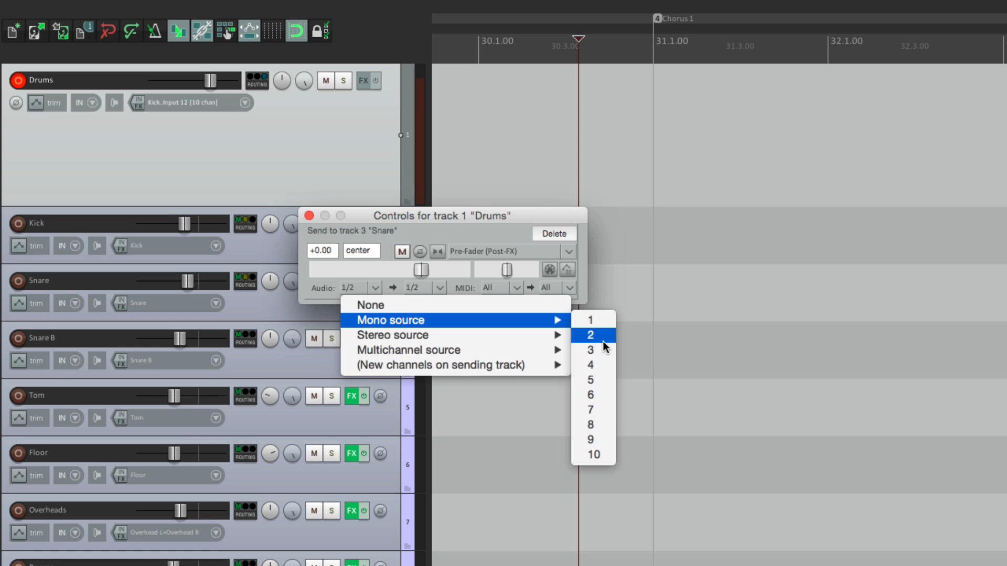
left_click(588, 334)
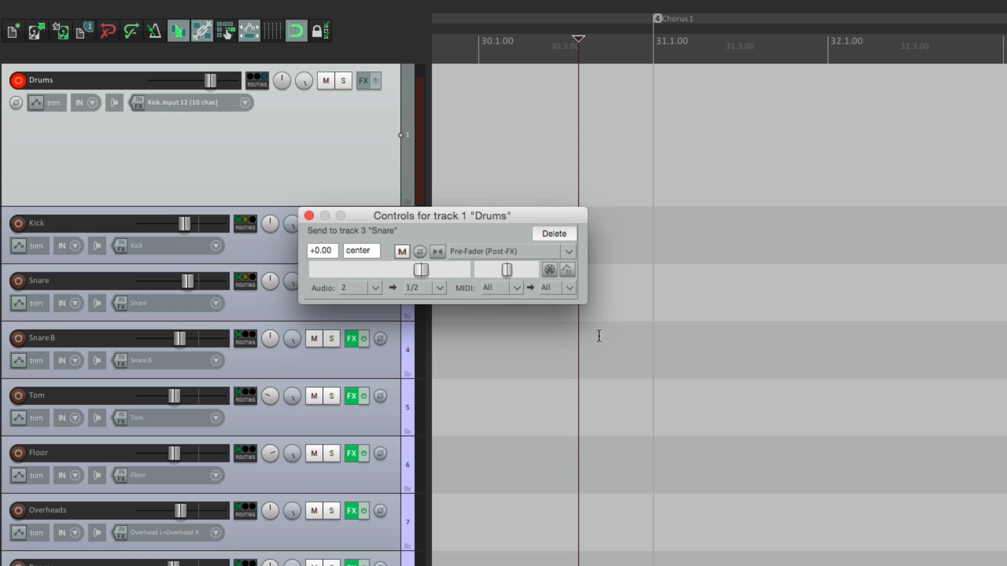
left_click(311, 215)
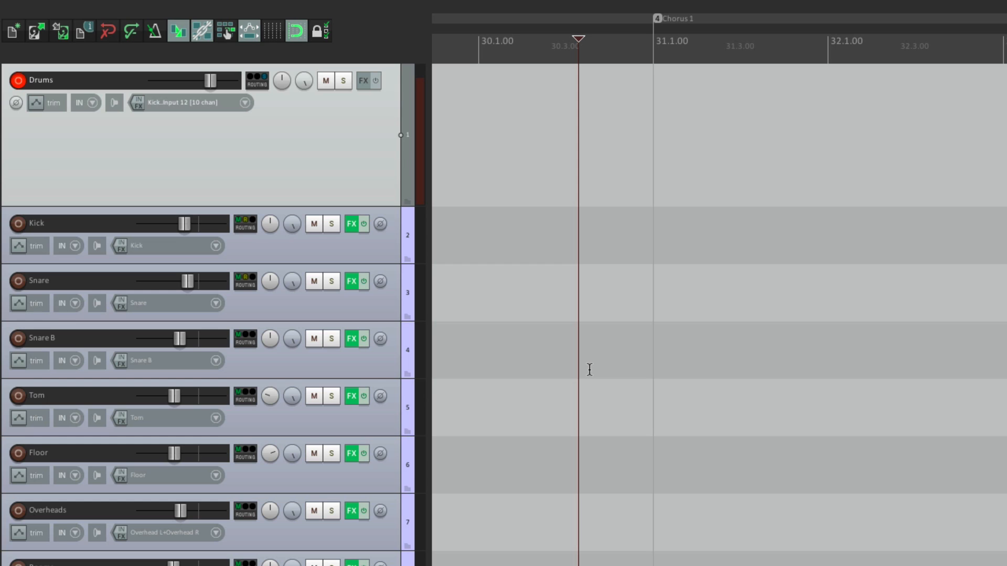
mouse_move(381, 357)
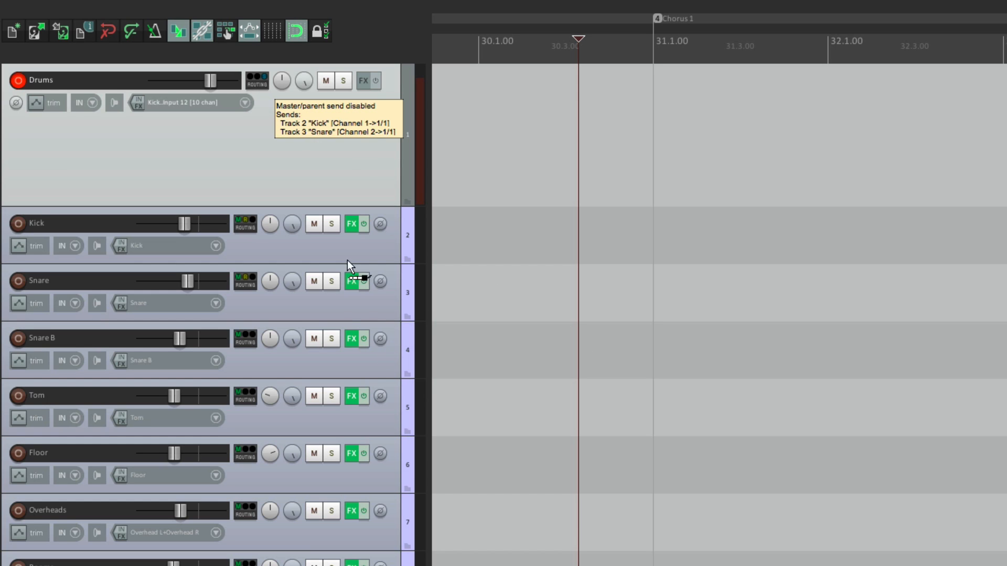
Step: Feed the Snare B send from Drums mono channel 9 only
left_click(396, 341)
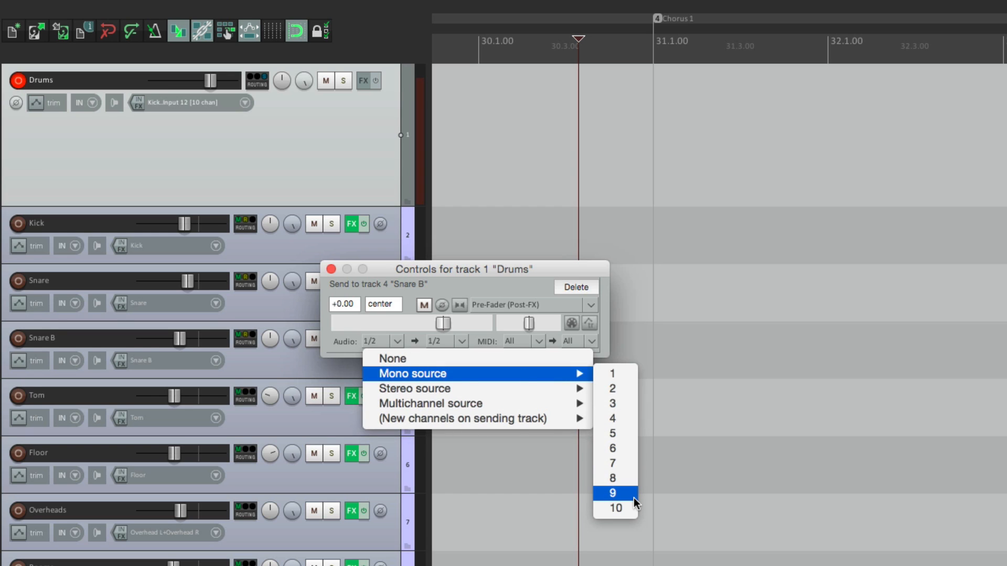
left_click(612, 493)
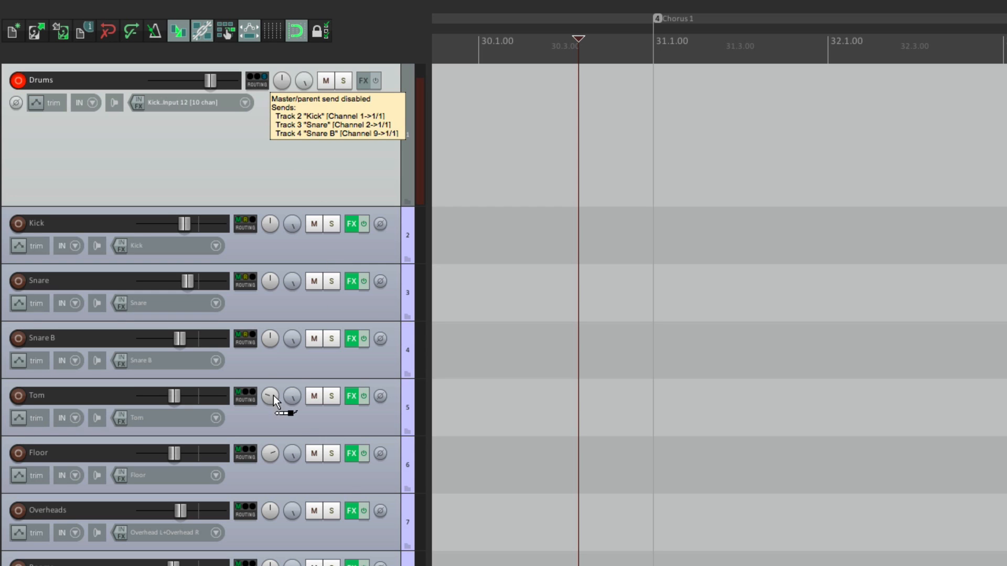
Step: Feed the Tom send from mono channel 3 and the Floor send from mono channel 4
left_click(269, 396)
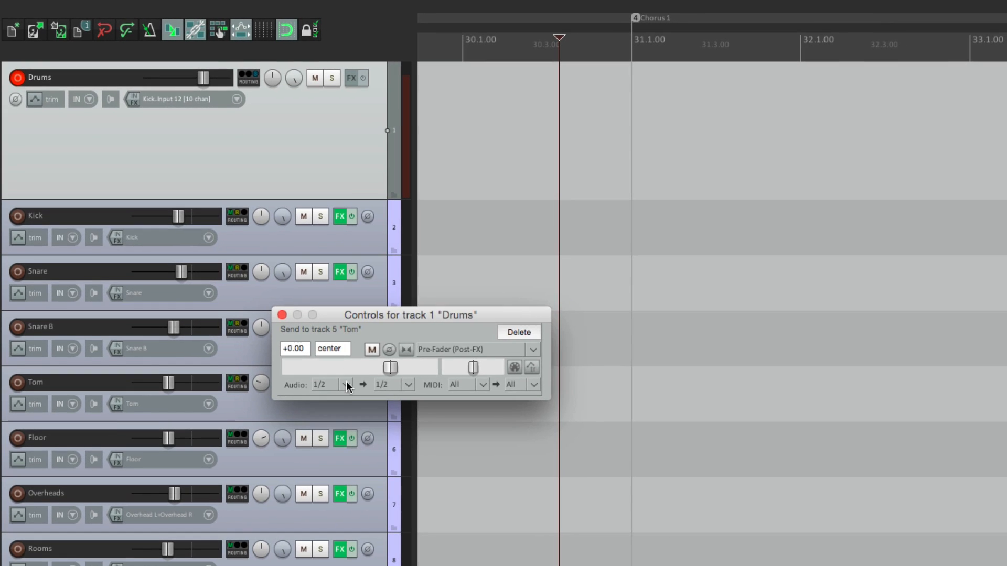
left_click(347, 385)
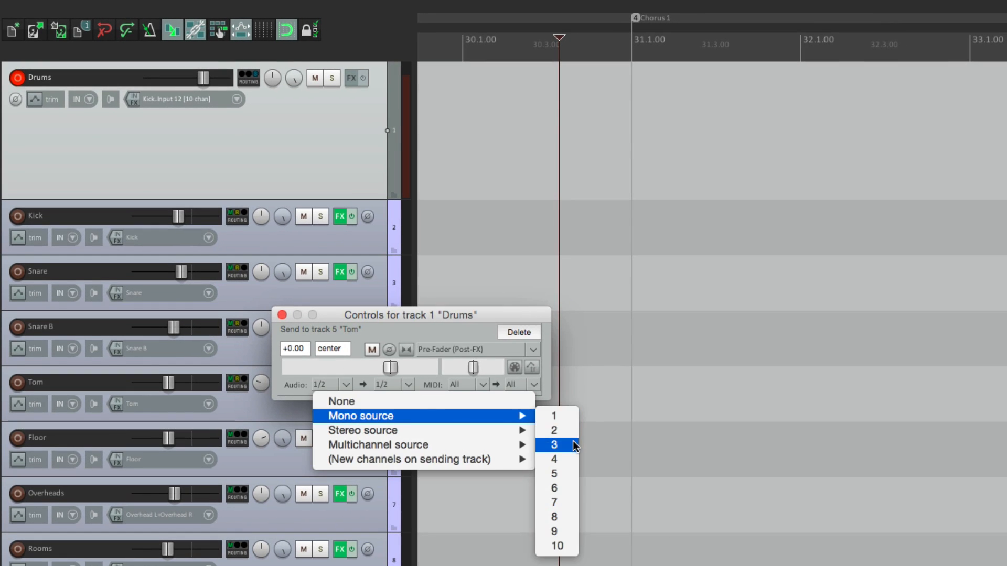
left_click(553, 445)
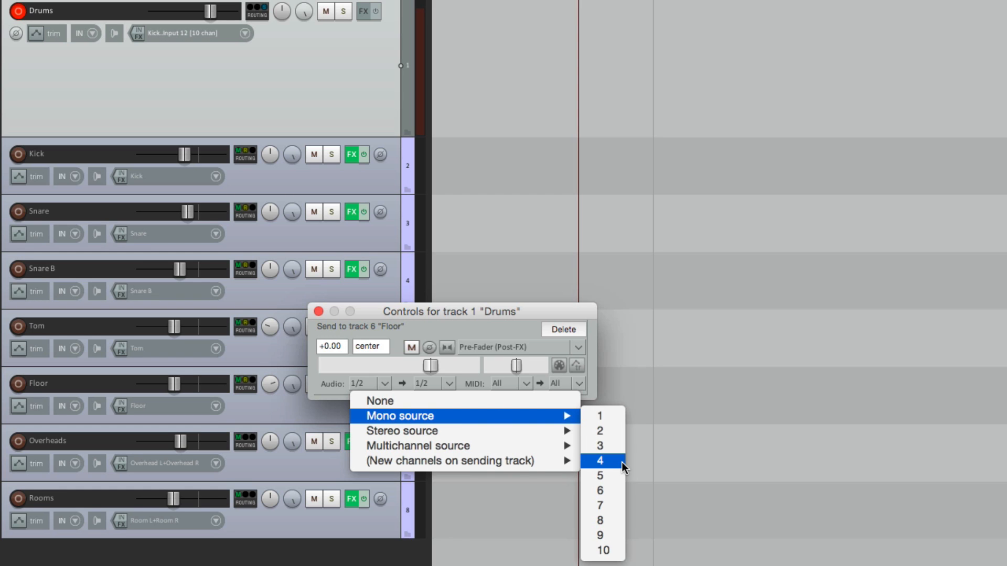
left_click(600, 461)
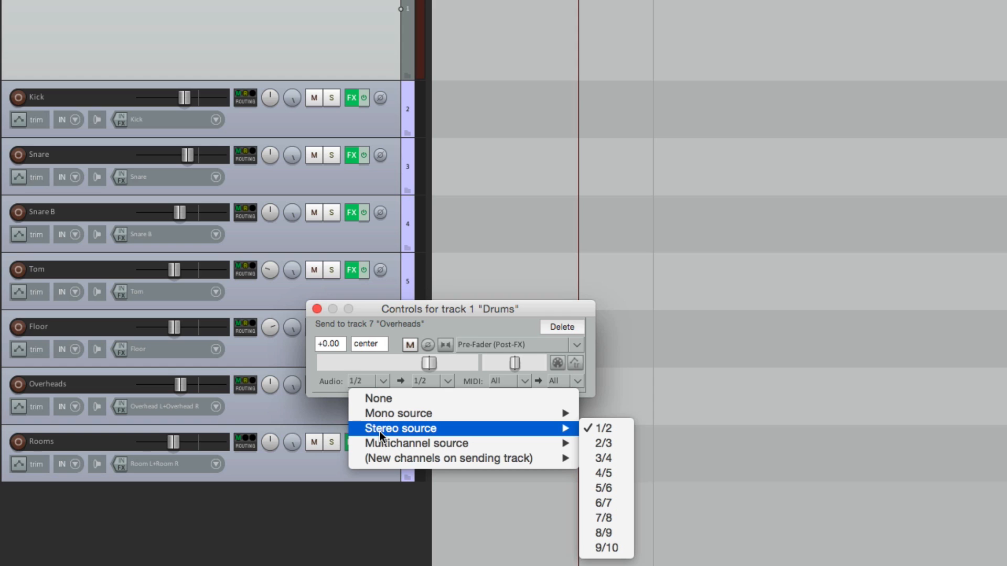
mouse_move(604, 488)
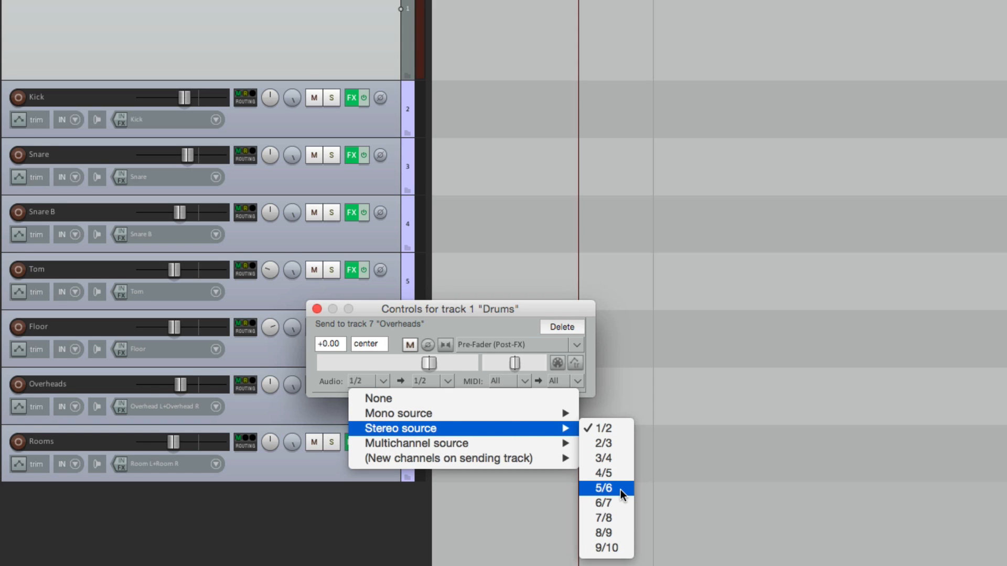
Step: Feed Overheads from stereo channels 5/6 and Rooms from stereo channels 7/8
left_click(604, 488)
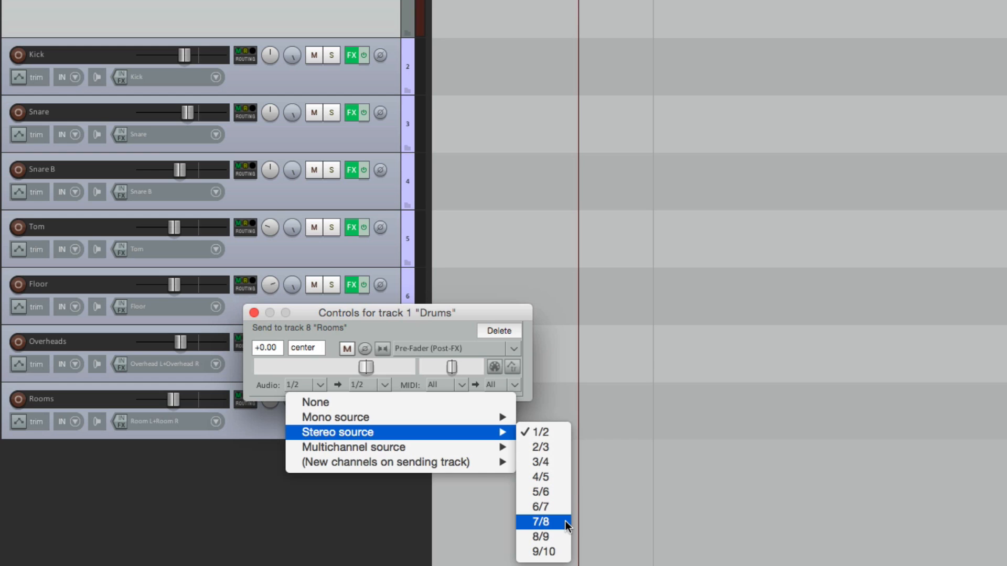
left_click(542, 521)
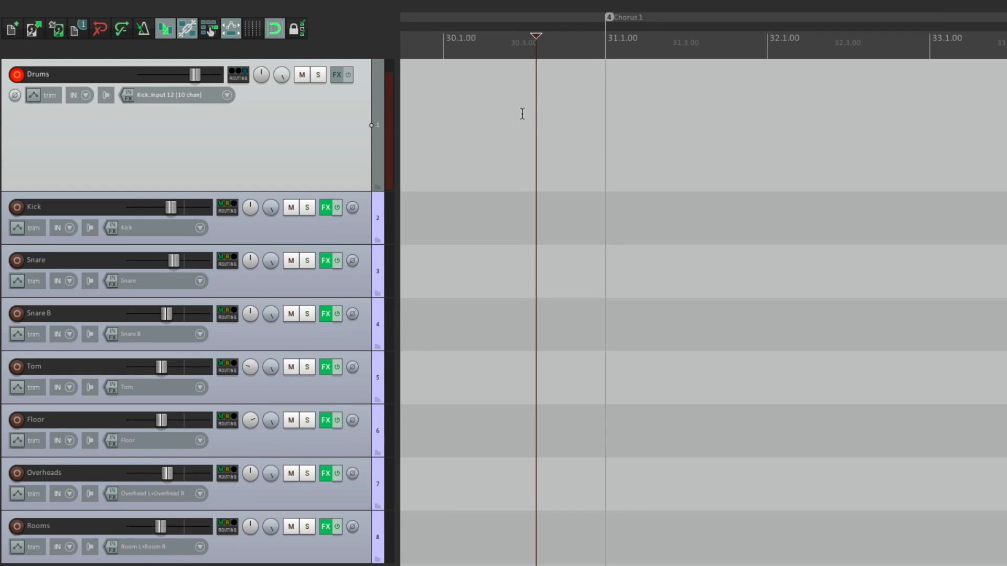
mouse_move(321, 120)
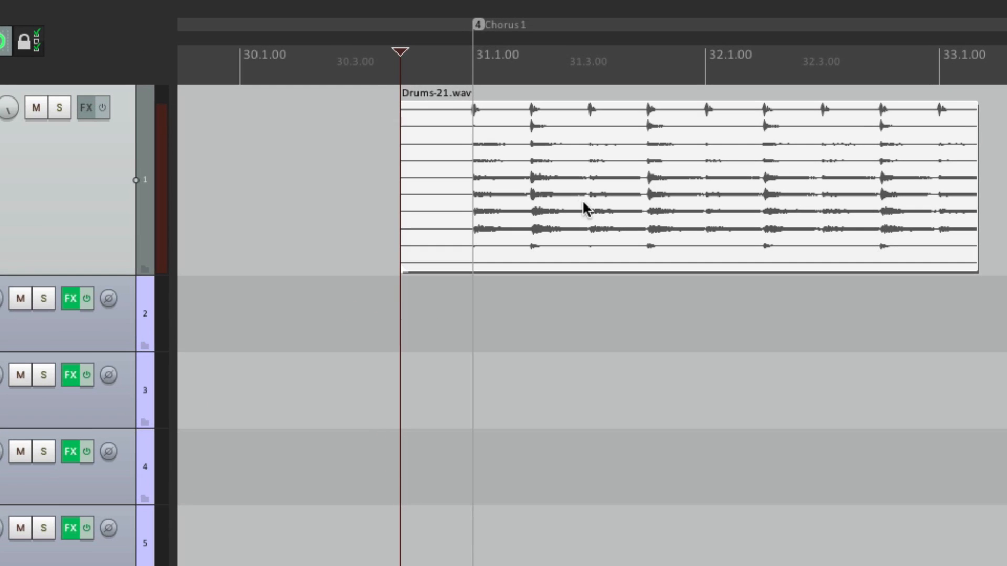
mouse_move(608, 198)
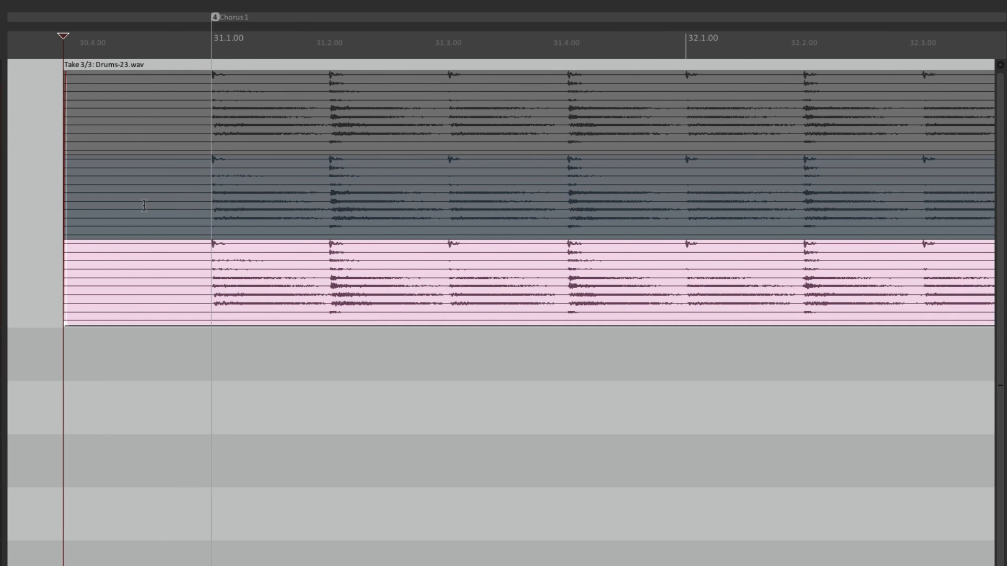
Step: Pick the active take (21, 22 or 23) for a split section of the Chorus 1 drums
left_click(140, 35)
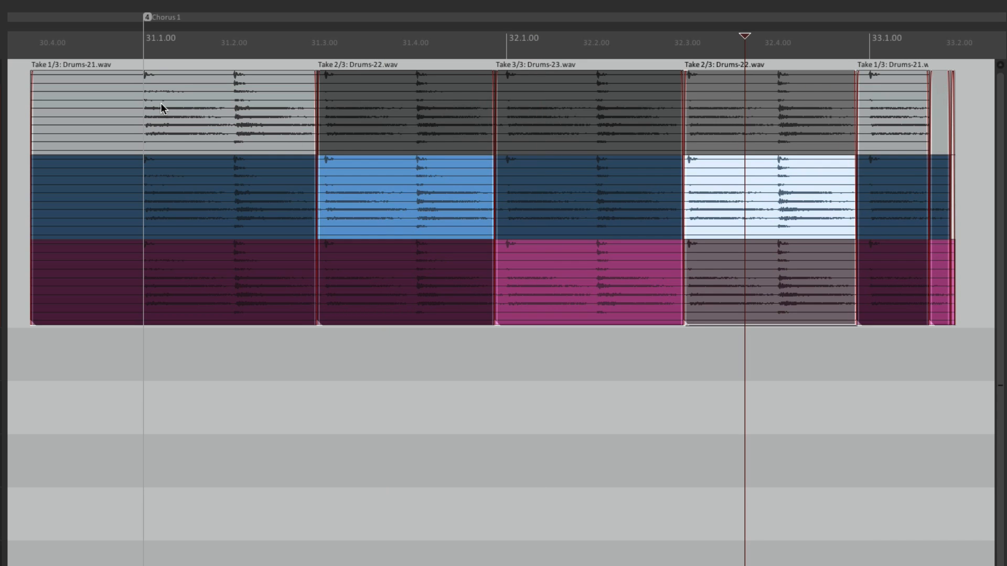
mouse_move(421, 221)
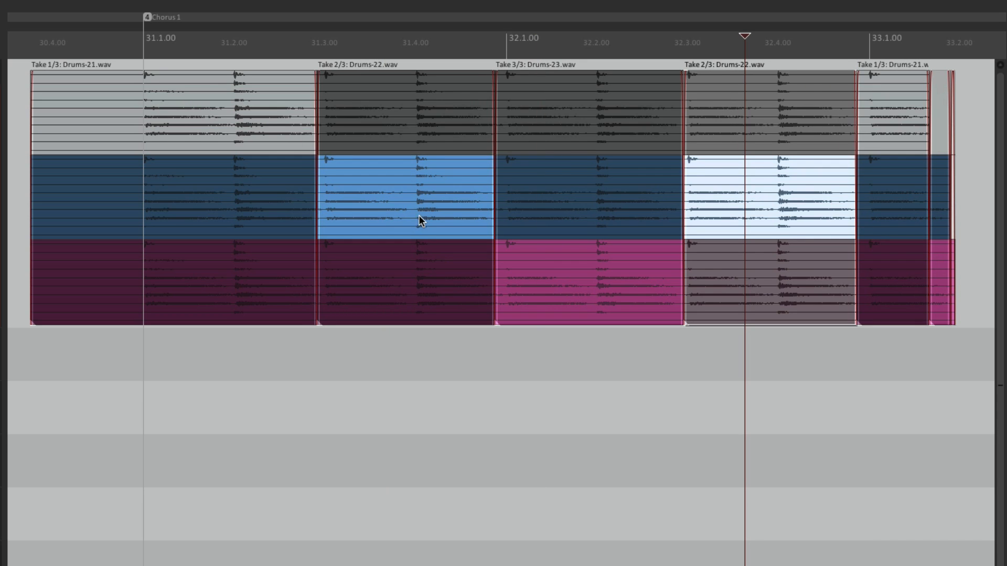
mouse_move(769, 206)
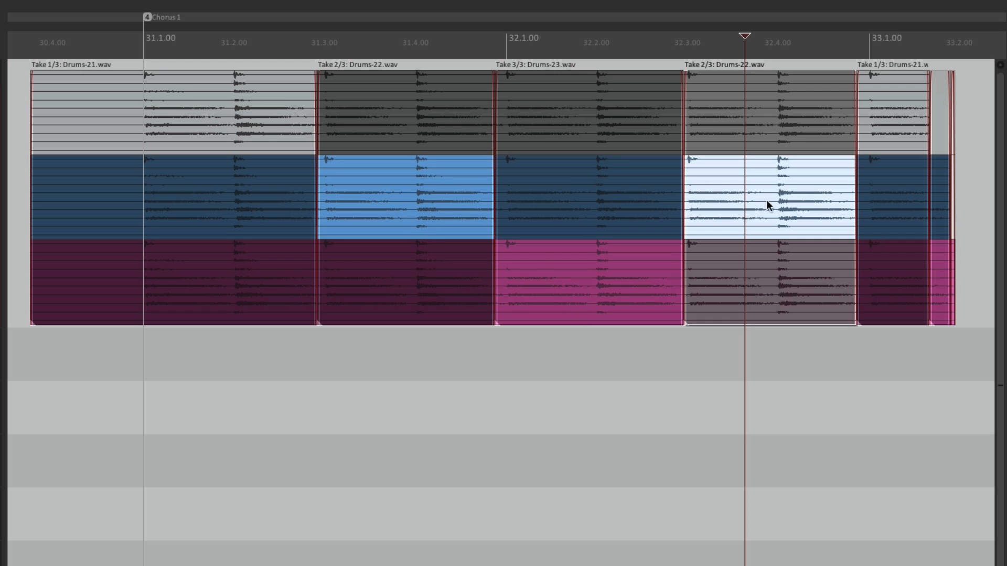
mouse_move(891, 80)
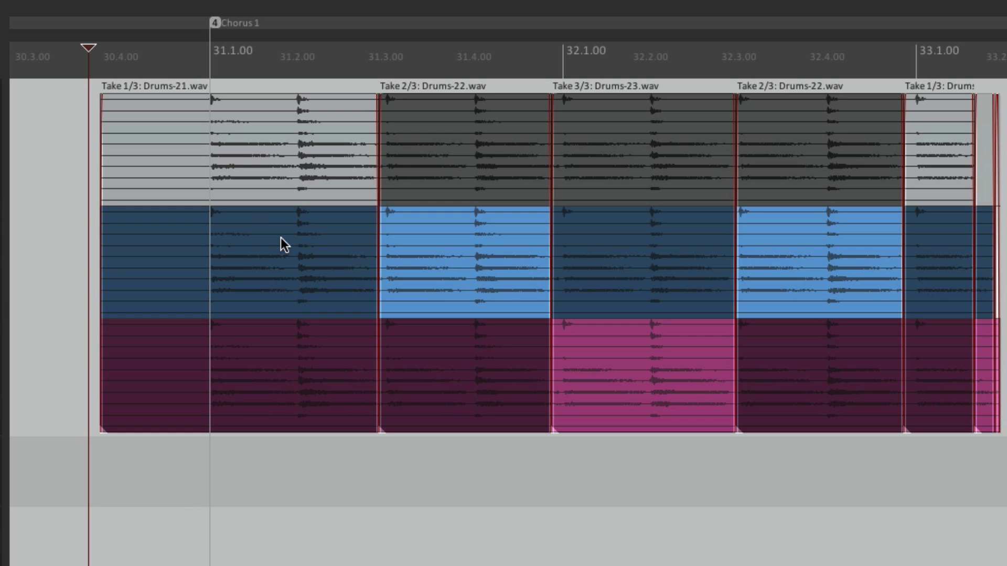
Step: Lock the comped Drums items to their active takes and deselect them
right_click(282, 244)
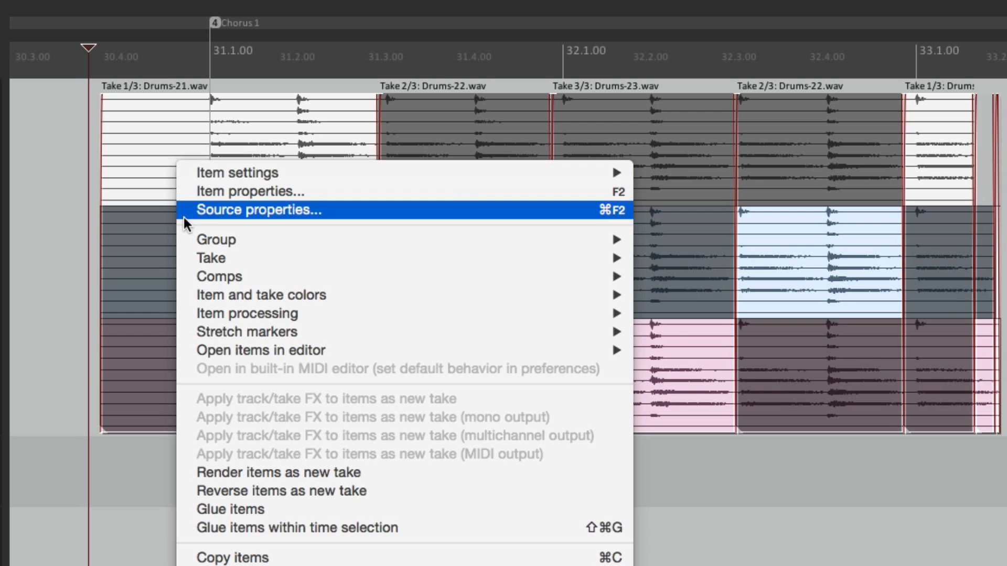
mouse_move(211, 258)
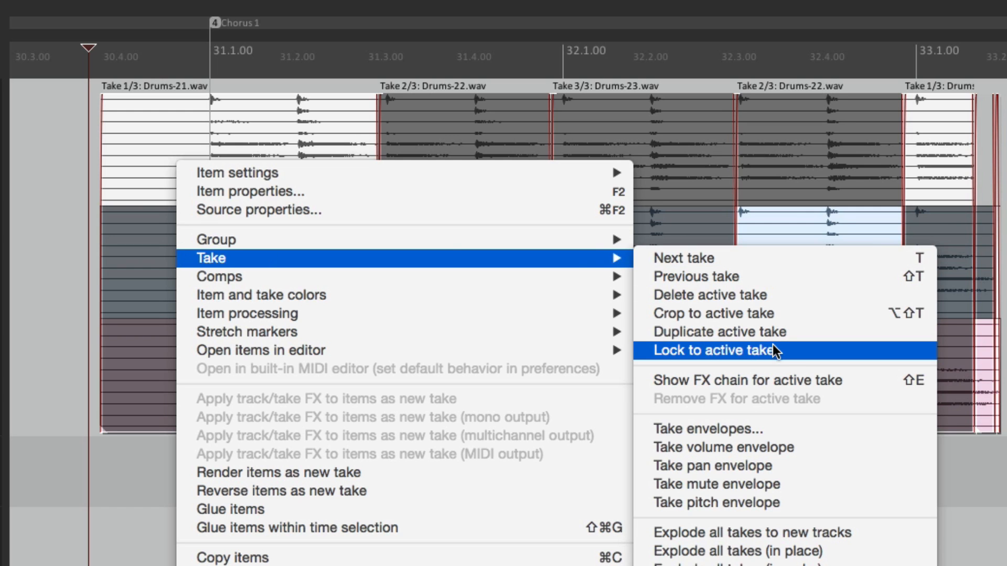
left_click(714, 351)
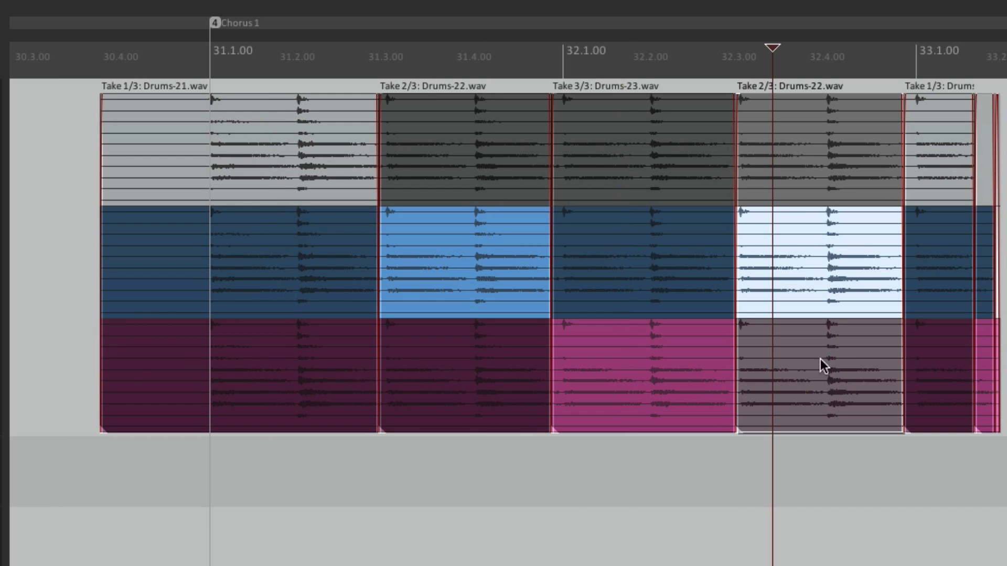
left_click(816, 366)
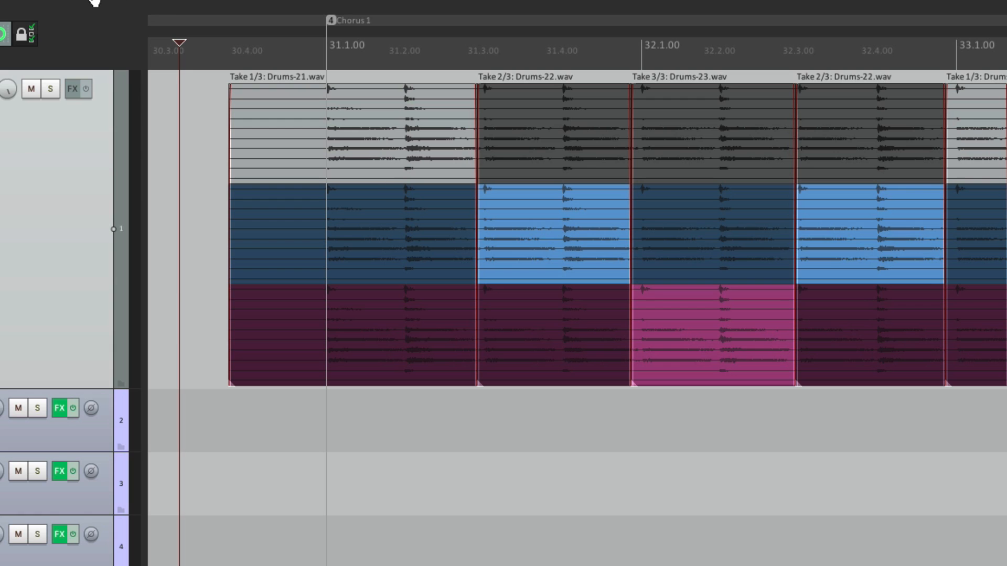
Step: Untick 'Show all takes in lanes (when room)' so only active takes display
left_click(59, 10)
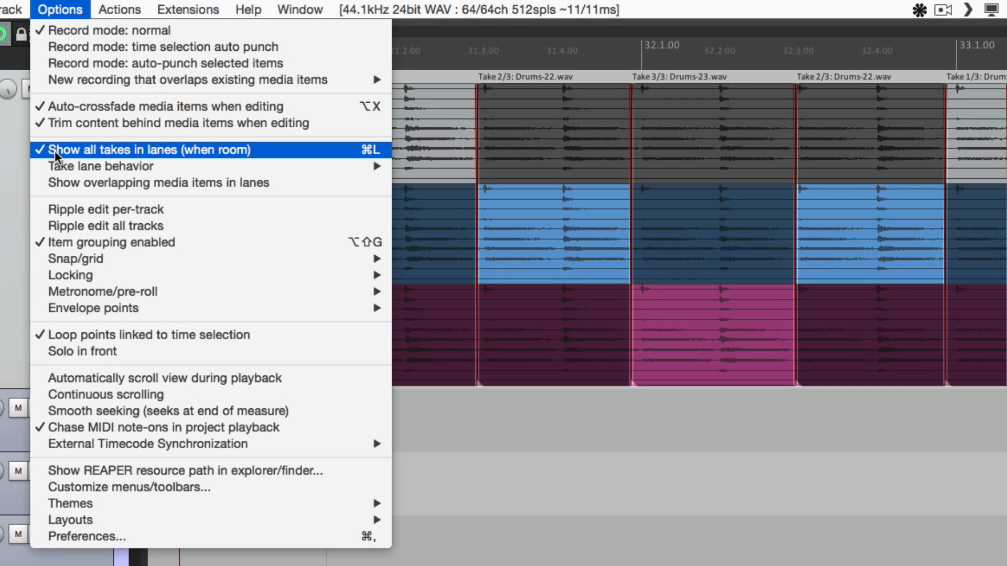
left_click(145, 150)
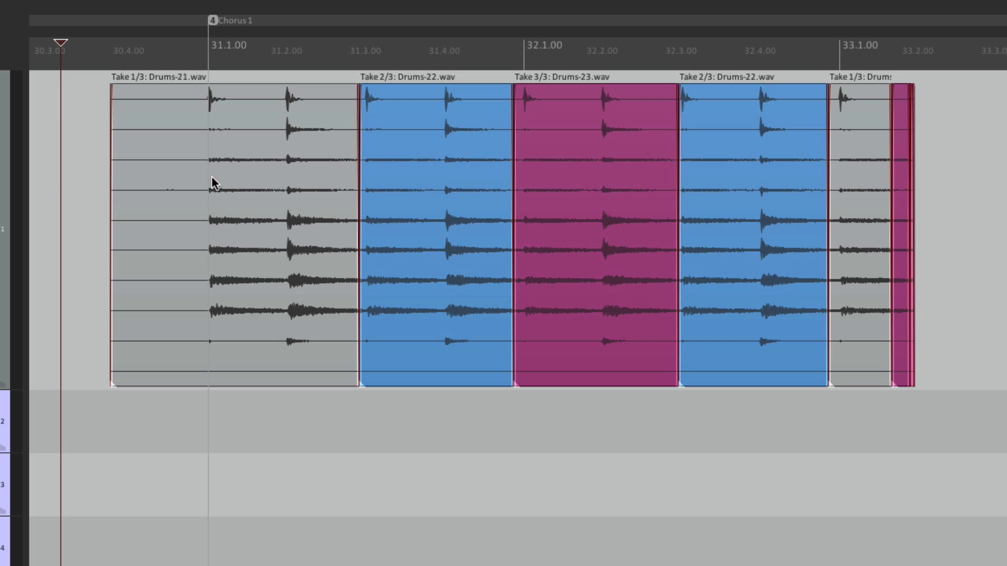
mouse_move(142, 92)
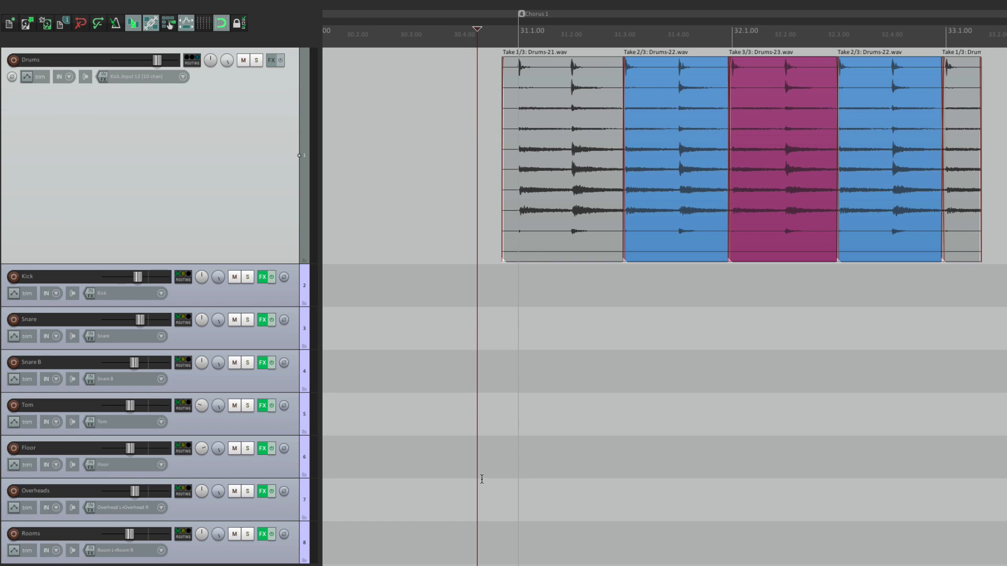
mouse_move(481, 417)
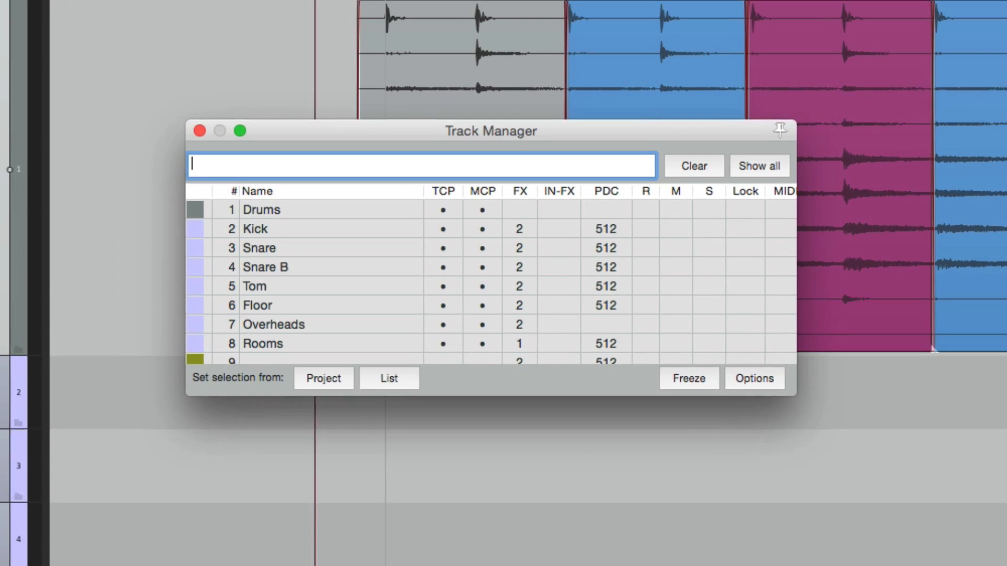
Step: Untick the TCP column for tracks Kick through Rooms in Track Manager, keeping MCP on
left_click_drag(490, 131, 481, 131)
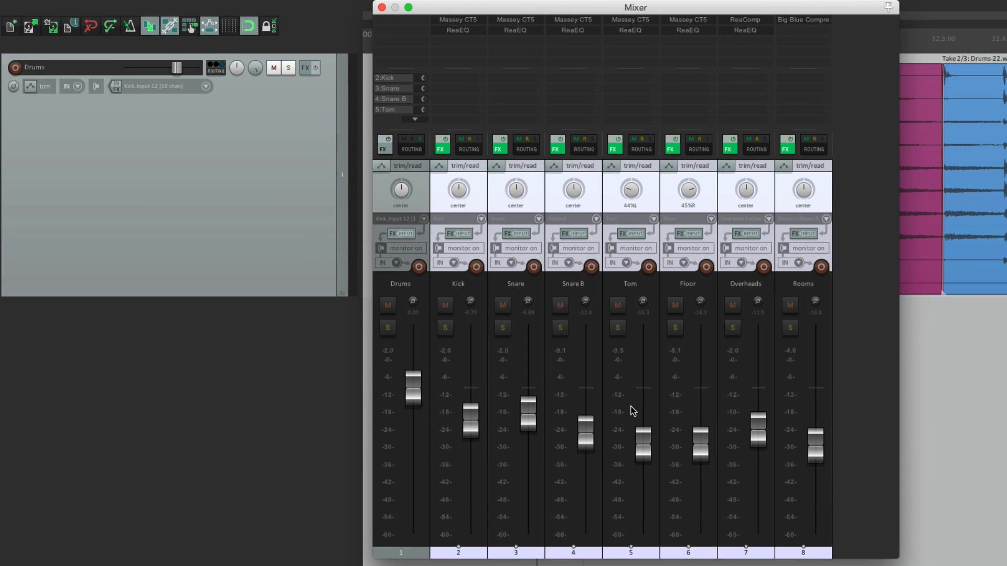
Step: Show the mixer and pull the Drums fader fully down to -inf dB
left_click(381, 7)
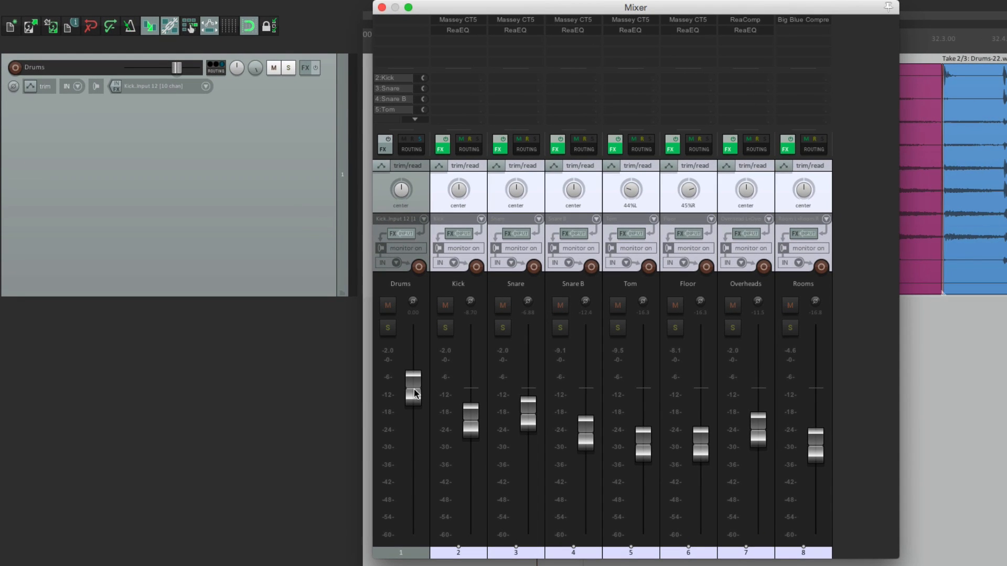
left_click_drag(413, 379, 413, 423)
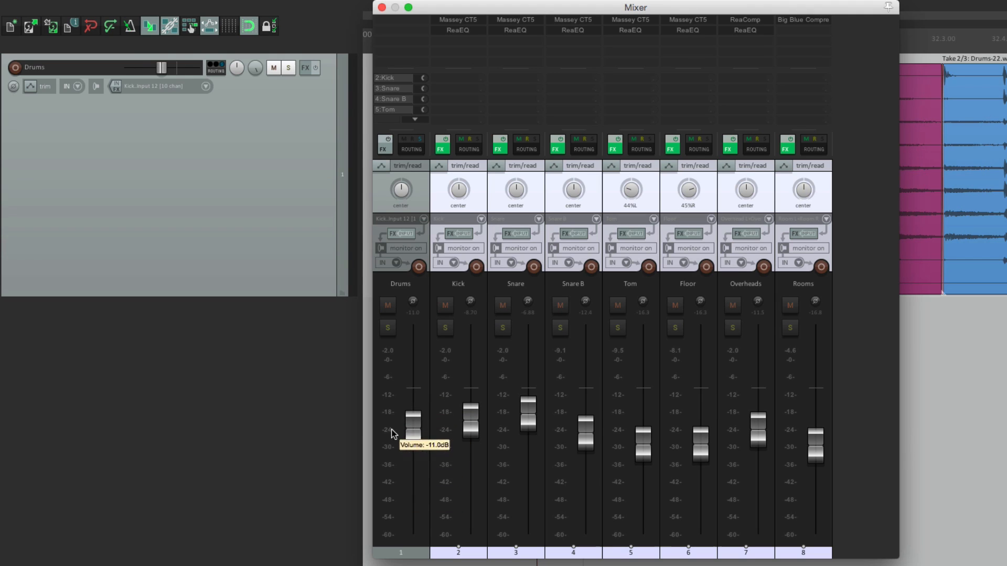
left_click_drag(414, 427, 414, 469)
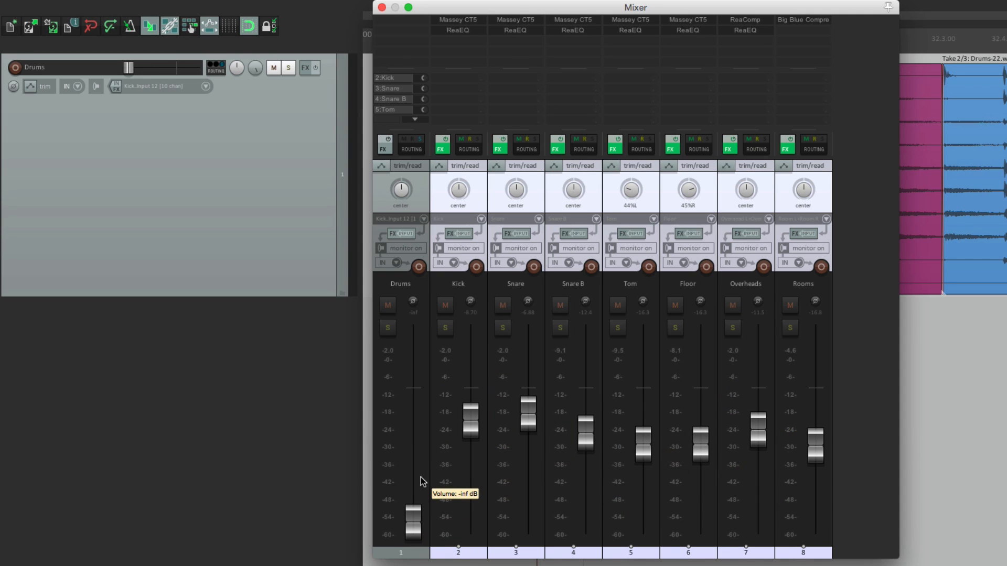
mouse_move(422, 464)
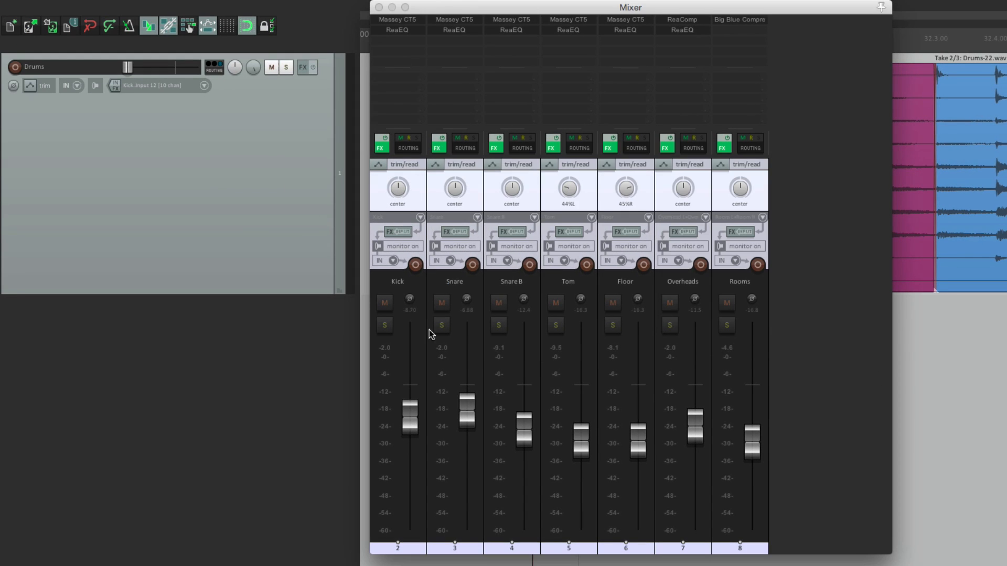
mouse_move(600, 362)
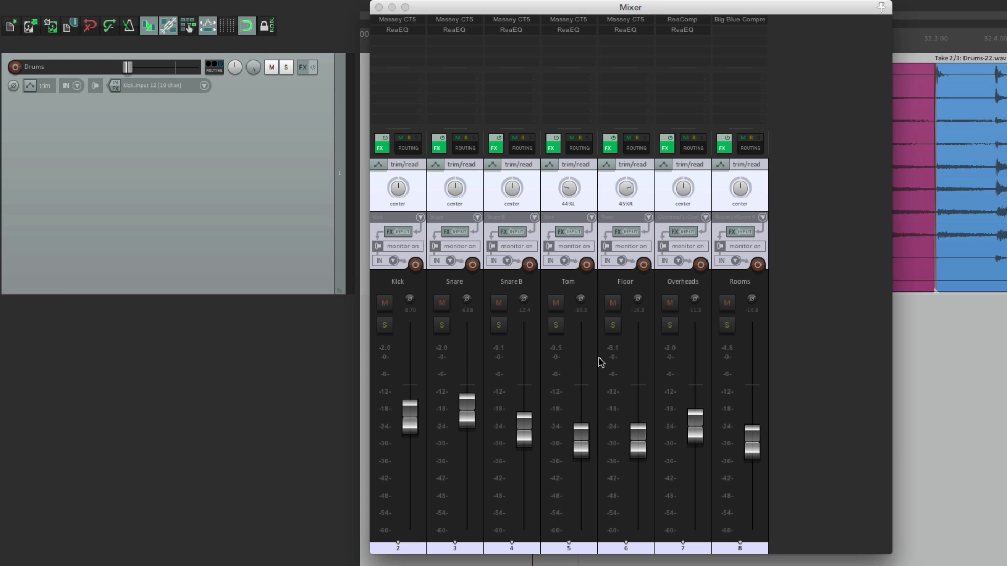
mouse_move(628, 360)
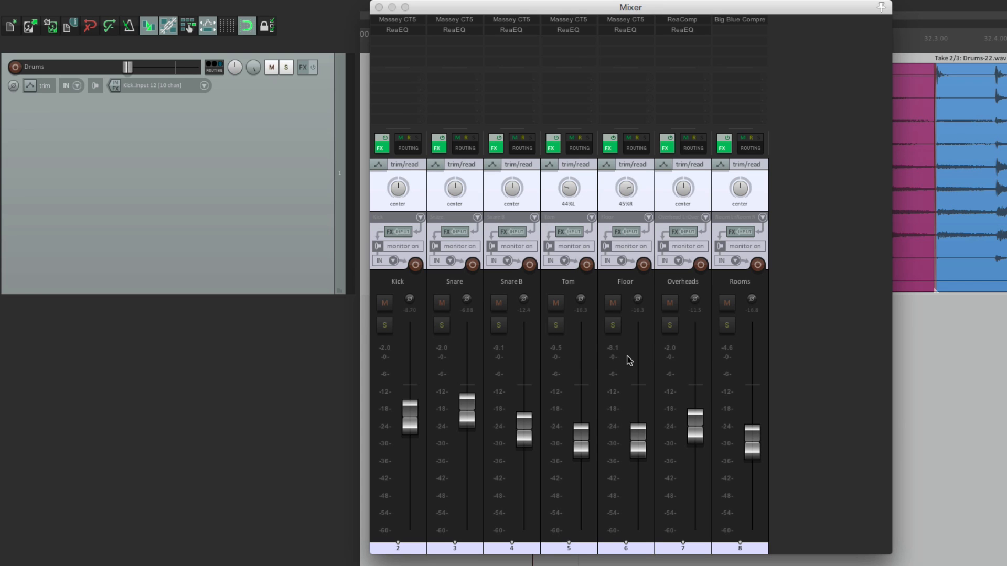